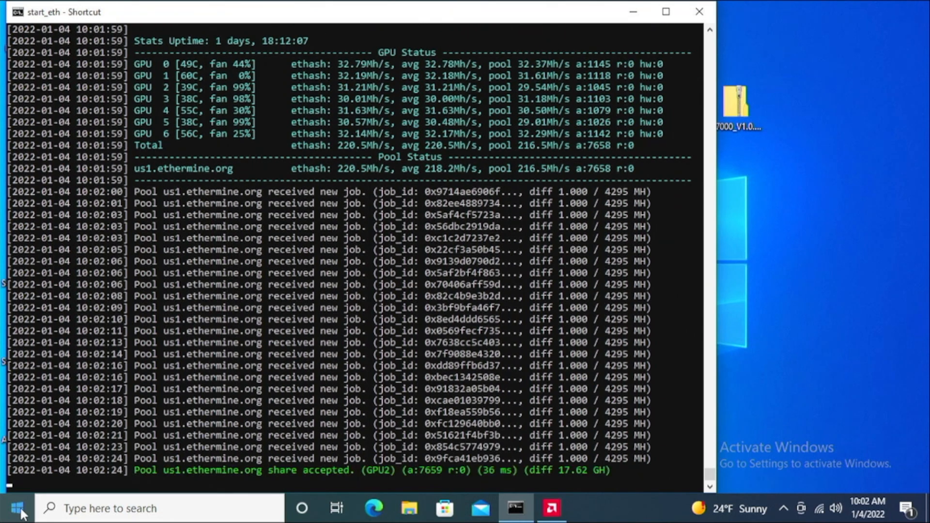
Scroll through the TeamRedMiner console output for the seven RX 6600 XT cards.
{"action": "scroll", "scroll_direction": "down", "scroll_amount": 3}
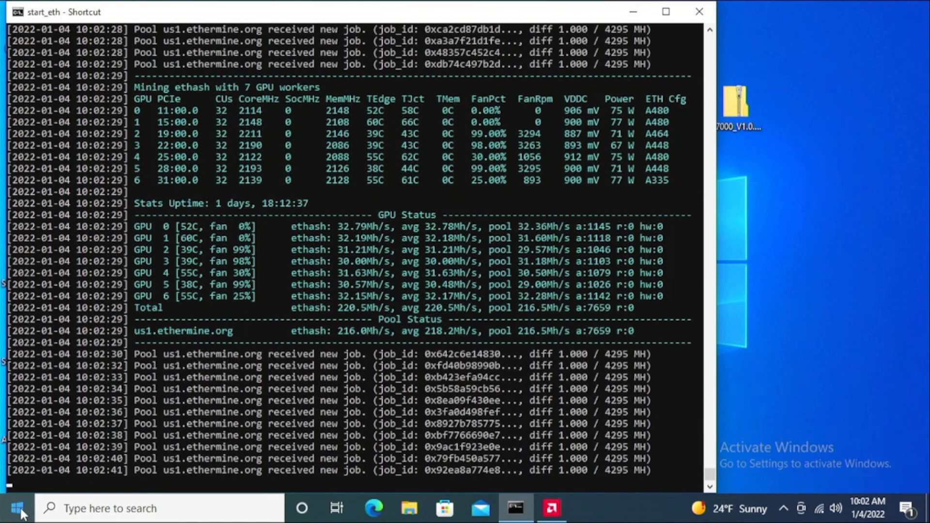
{"action": "scroll", "scroll_direction": "down", "scroll_amount": 3}
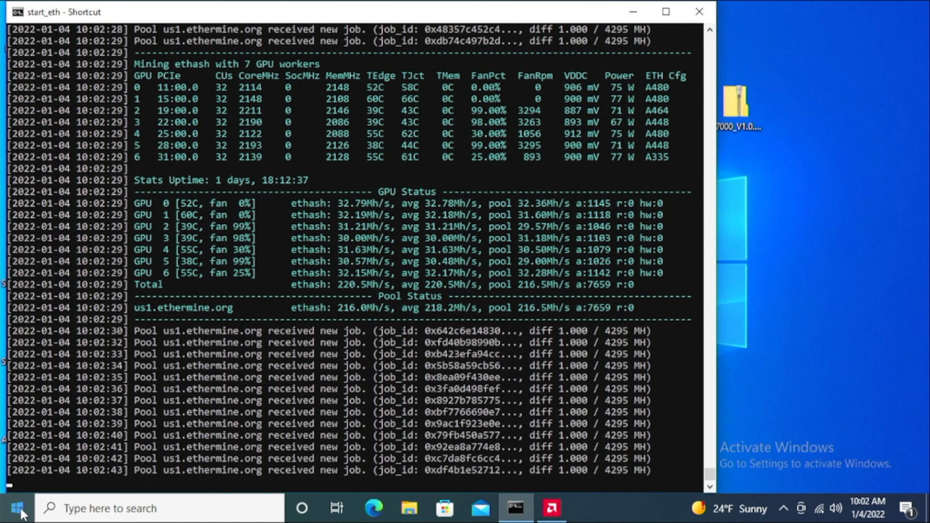
{"action": "scroll", "scroll_direction": "down", "scroll_amount": 3}
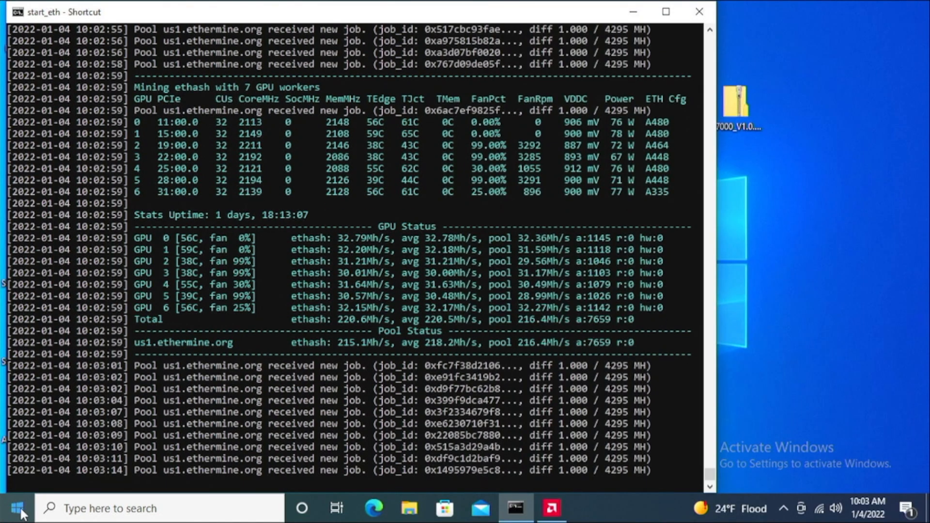
{"action": "scroll", "scroll_direction": "down", "scroll_amount": 3}
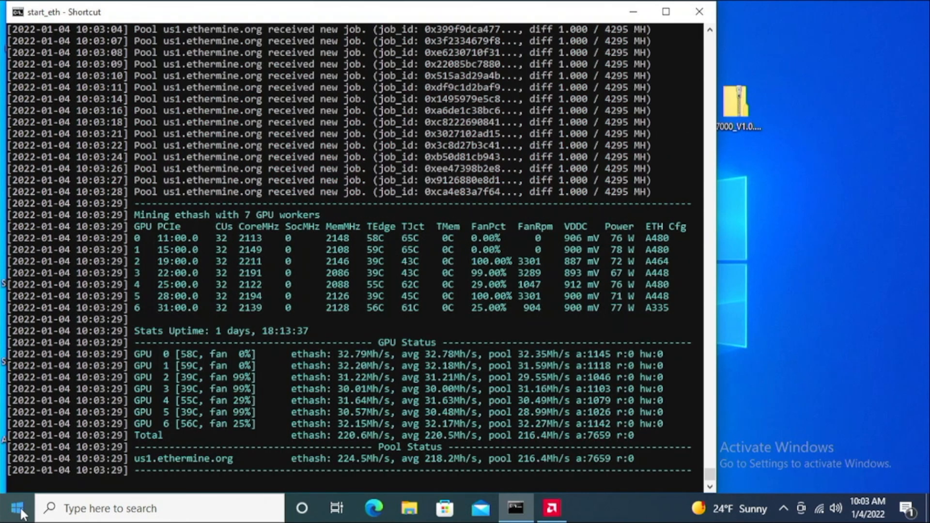
{"action": "scroll", "scroll_direction": "down", "scroll_amount": 3}
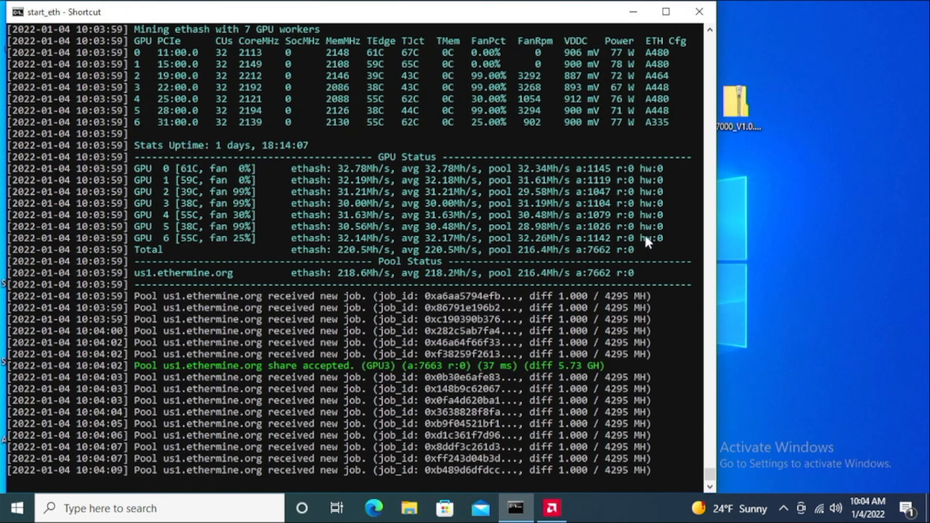
{"action": "scroll", "scroll_direction": "down", "scroll_amount": 3}
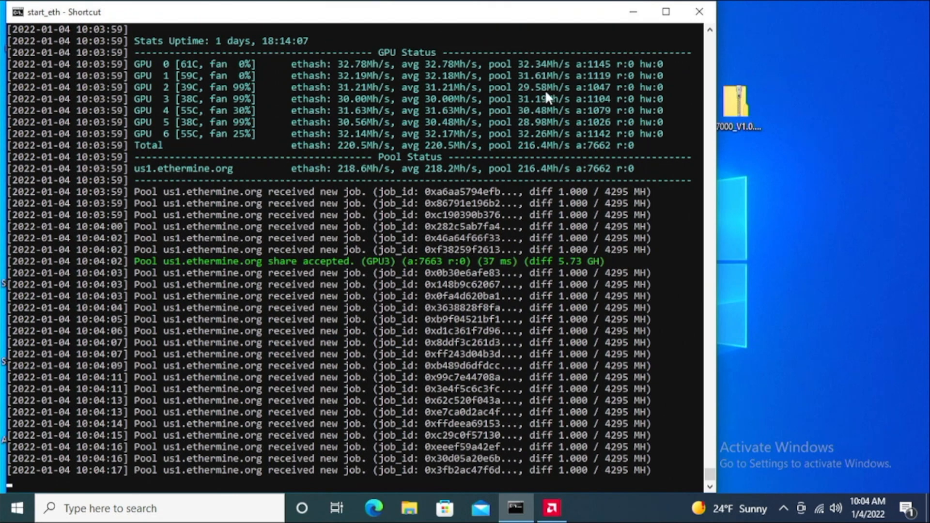
{"action": "scroll", "scroll_direction": "down", "scroll_amount": 3}
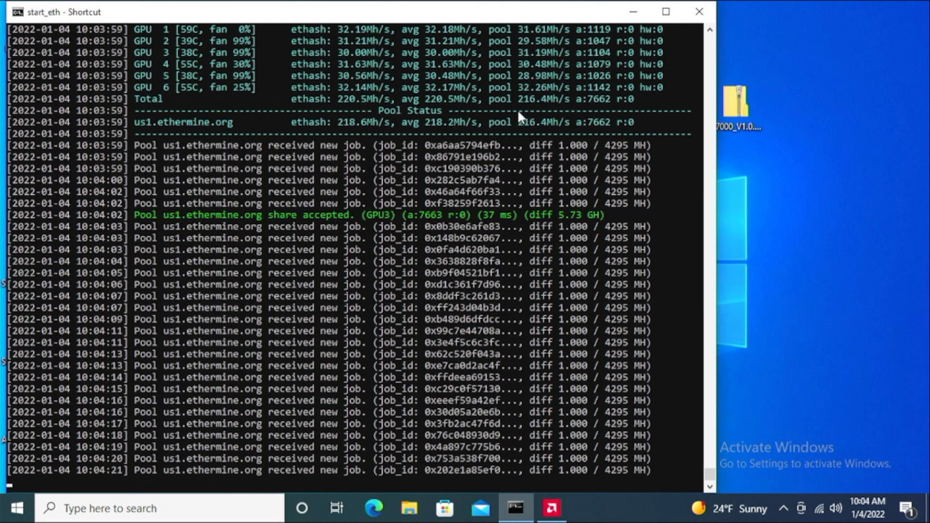
{"action": "scroll", "scroll_direction": "down", "scroll_amount": 3}
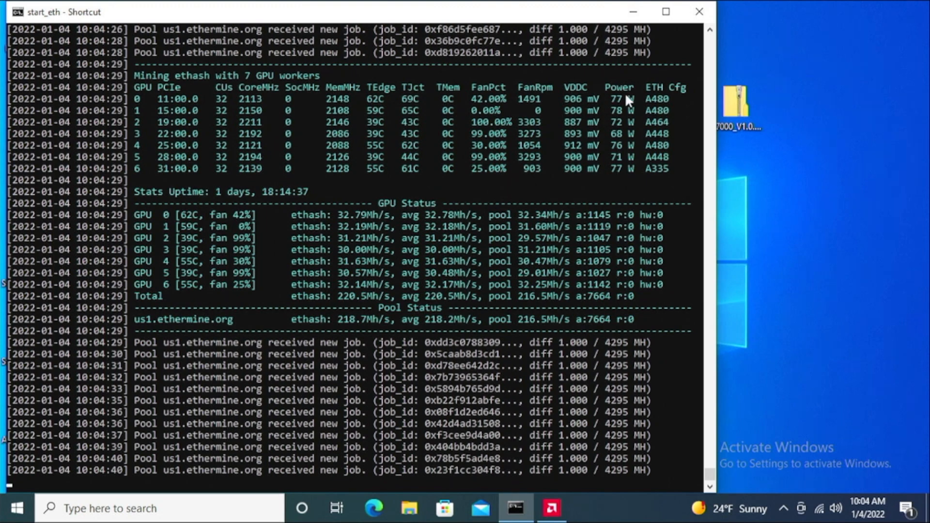
{"action": "scroll", "scroll_direction": "down", "scroll_amount": 3}
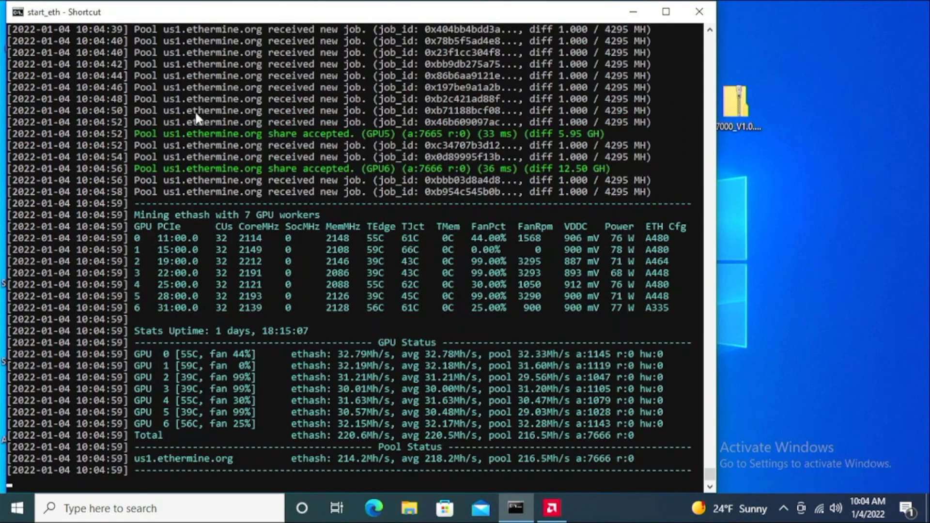
{"action": "scroll", "scroll_direction": "down", "scroll_amount": 3}
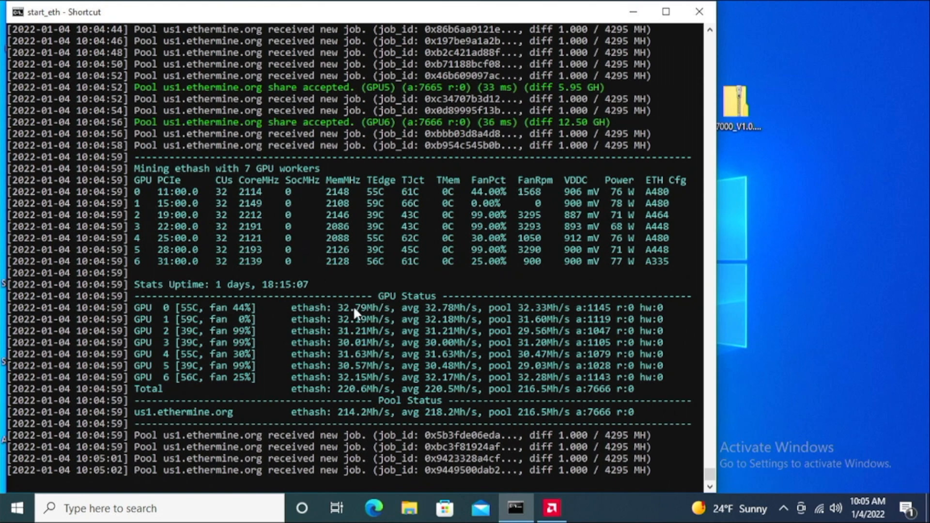
{"action": "scroll", "scroll_direction": "down", "scroll_amount": 3}
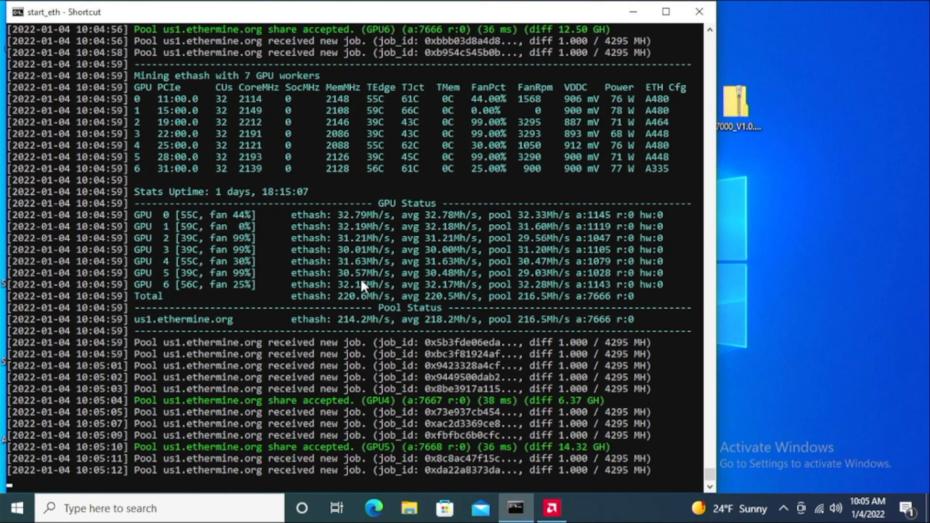
{"action": "scroll", "scroll_direction": "down", "scroll_amount": 3}
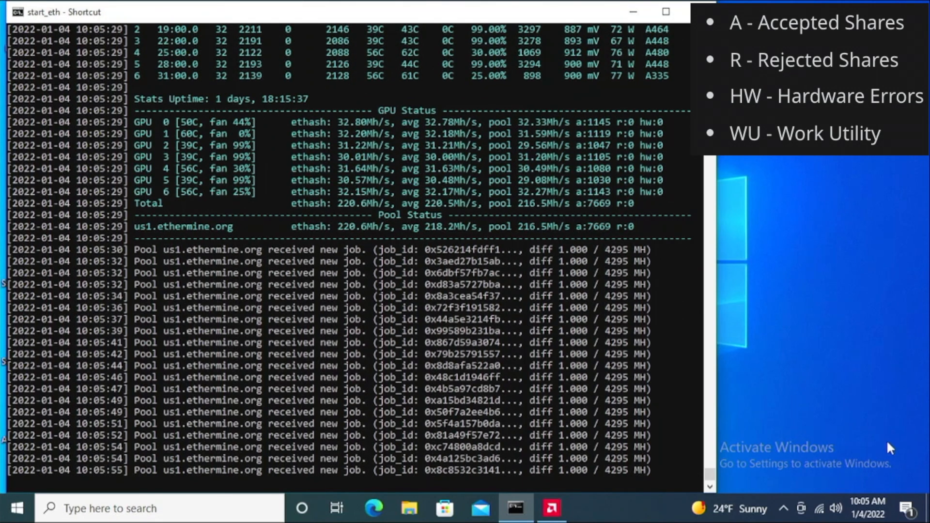
Switch to Radeon Software tuning, list the seven cards and keep GPU 1 selected.
{"action": "left_click", "coordinate": [551, 509]}
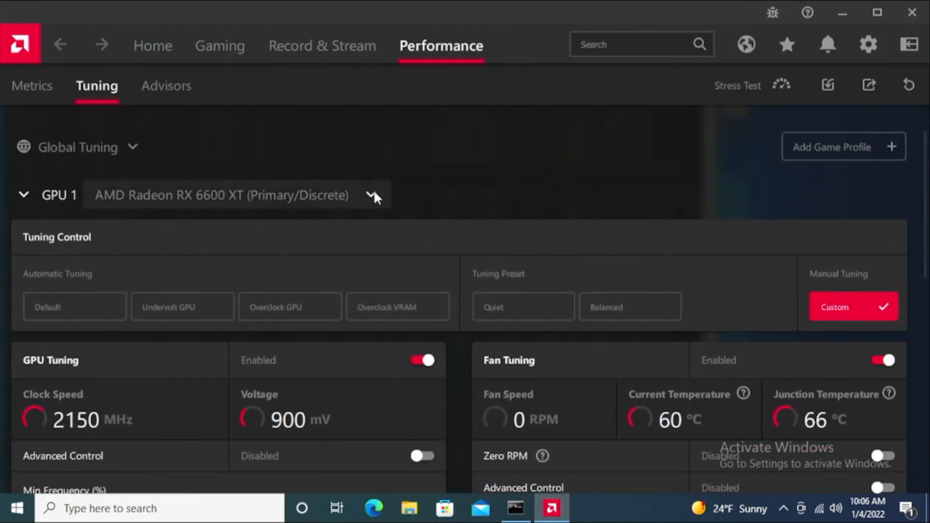
{"action": "left_click", "coordinate": [373, 194]}
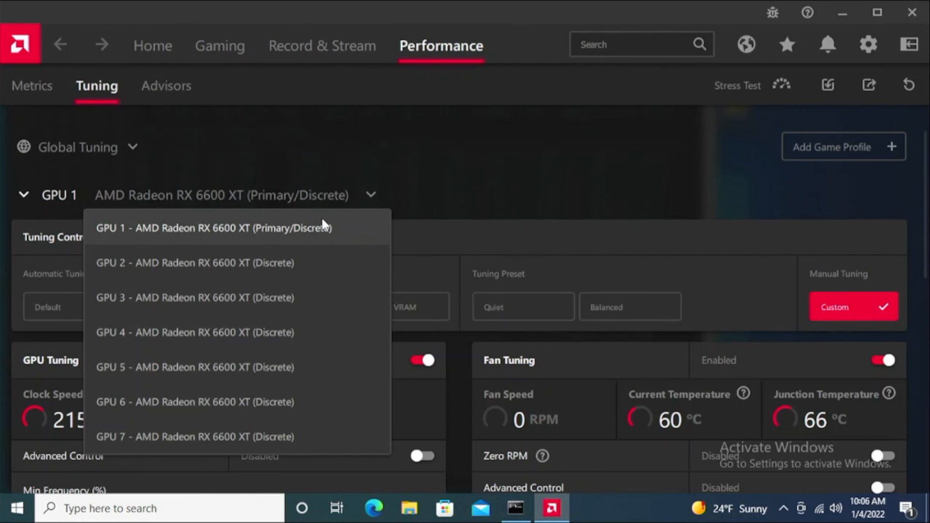
{"action": "mouse_move", "coordinate": [291, 235]}
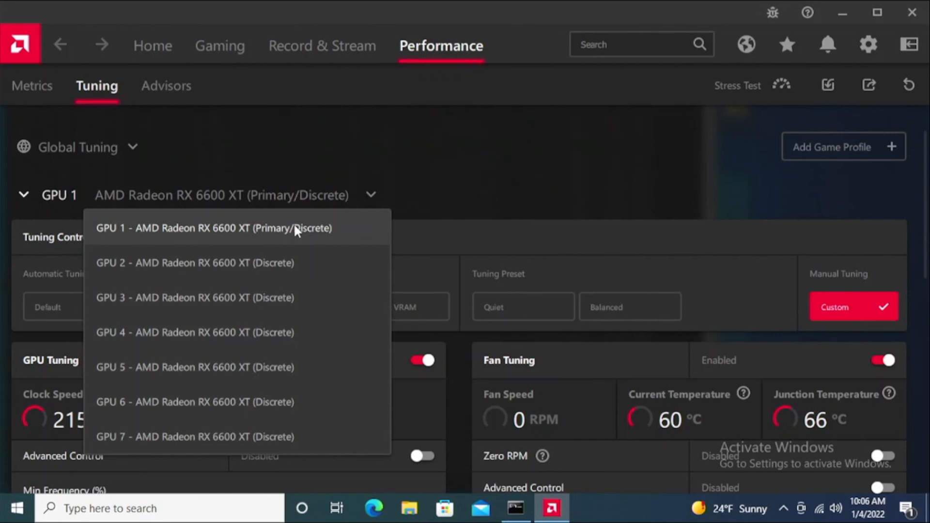
{"action": "mouse_move", "coordinate": [306, 223]}
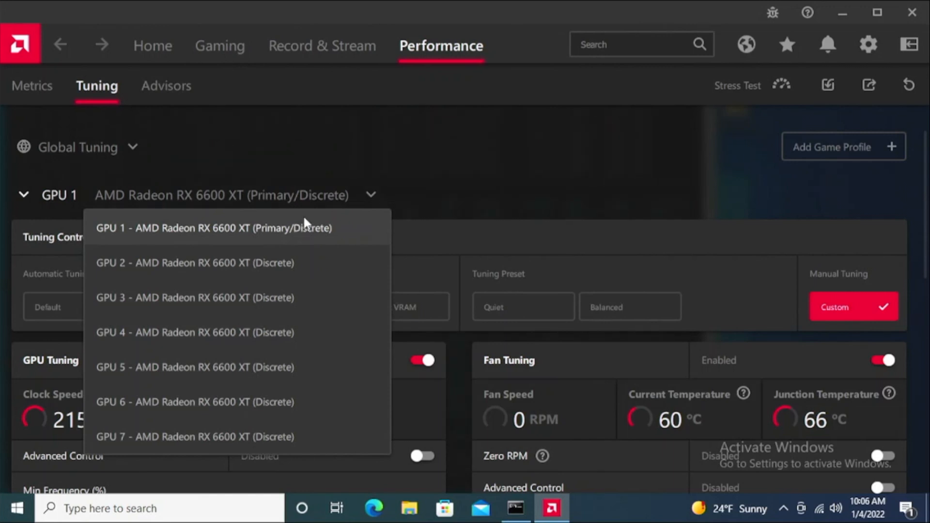
{"action": "left_click", "coordinate": [212, 227]}
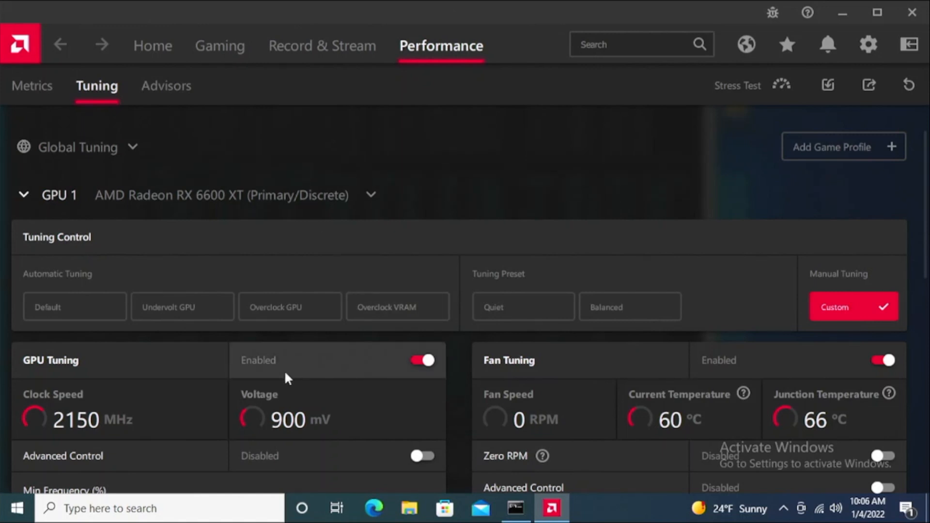
{"action": "scroll", "scroll_direction": "down", "scroll_amount": 3}
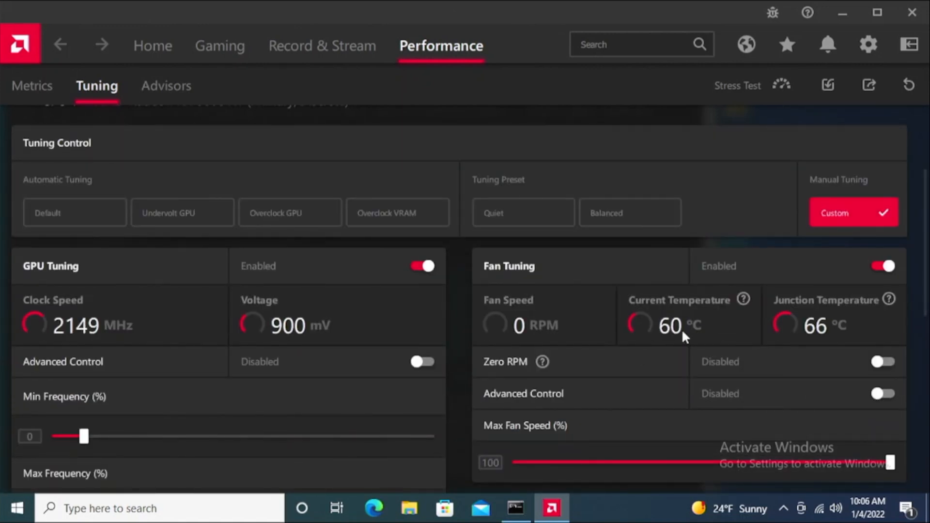
{"action": "scroll", "scroll_direction": "down", "scroll_amount": 3}
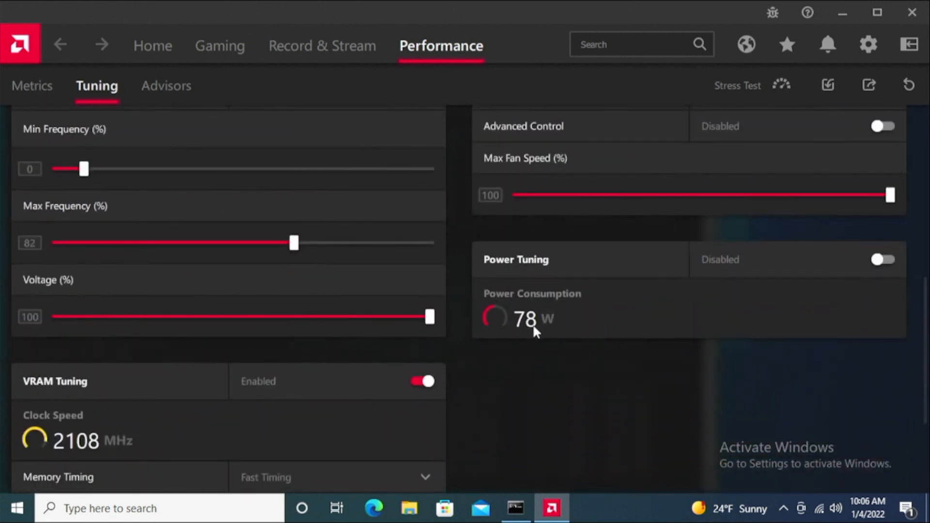
{"action": "mouse_move", "coordinate": [533, 329]}
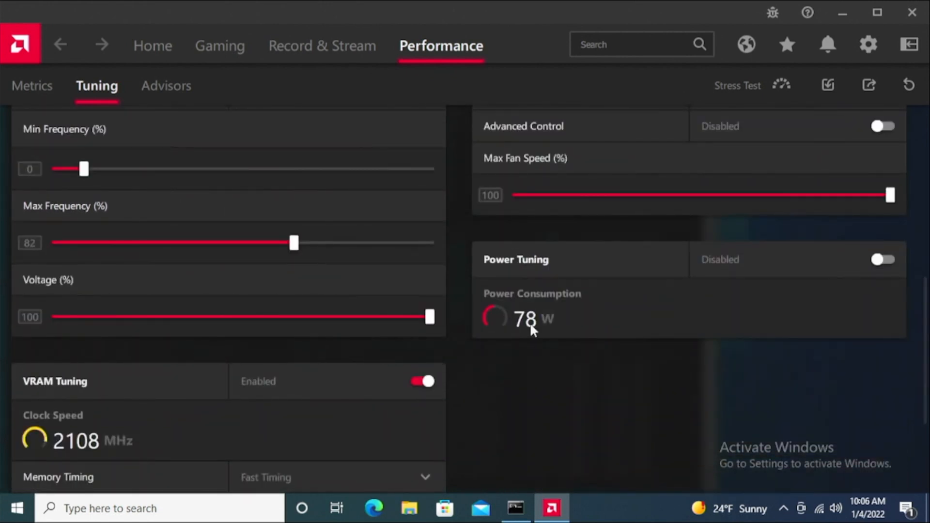
{"action": "scroll", "scroll_direction": "down", "scroll_amount": 3}
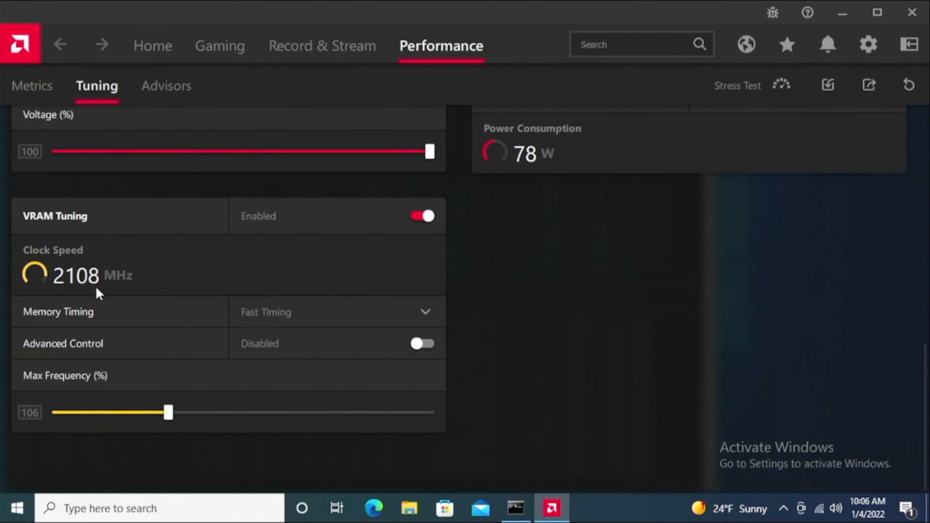
{"action": "mouse_move", "coordinate": [106, 356]}
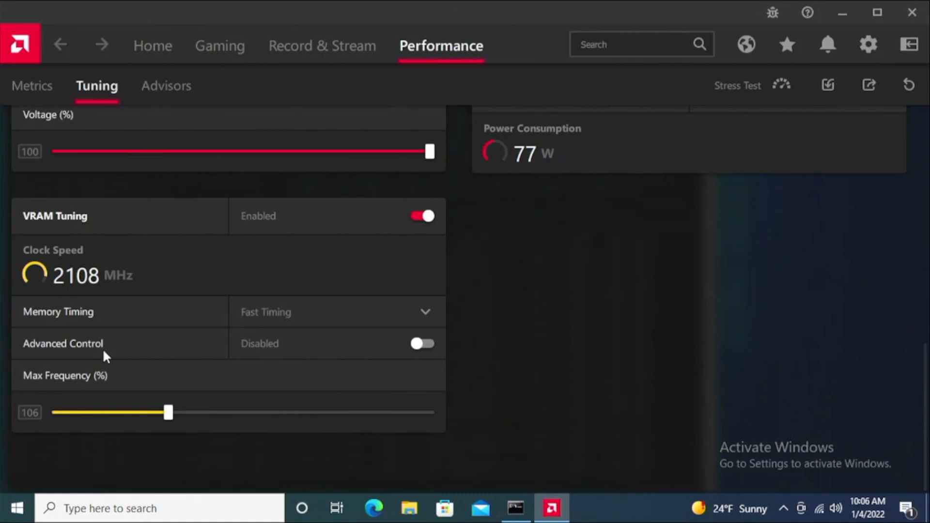
{"action": "scroll", "scroll_direction": "up", "scroll_amount": 3}
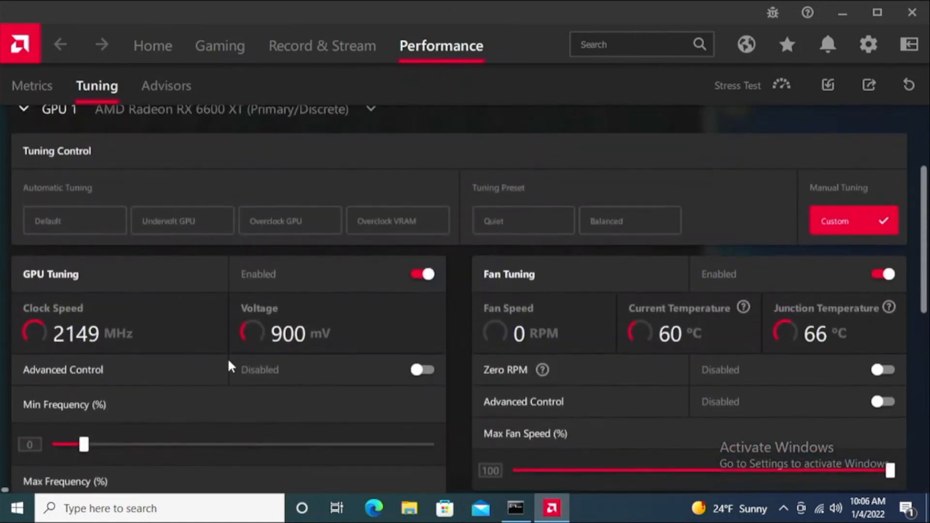
{"action": "scroll", "scroll_direction": "down", "scroll_amount": 3}
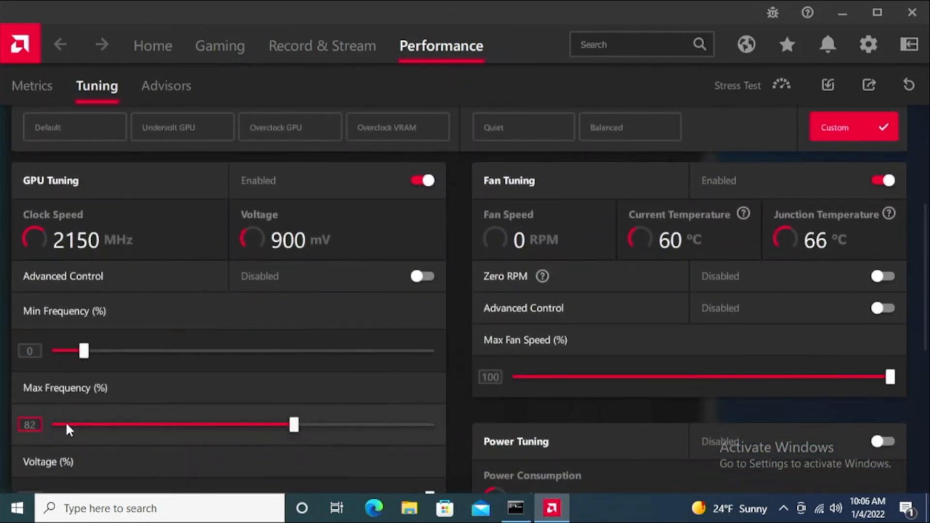
{"action": "scroll", "scroll_direction": "down", "scroll_amount": 3}
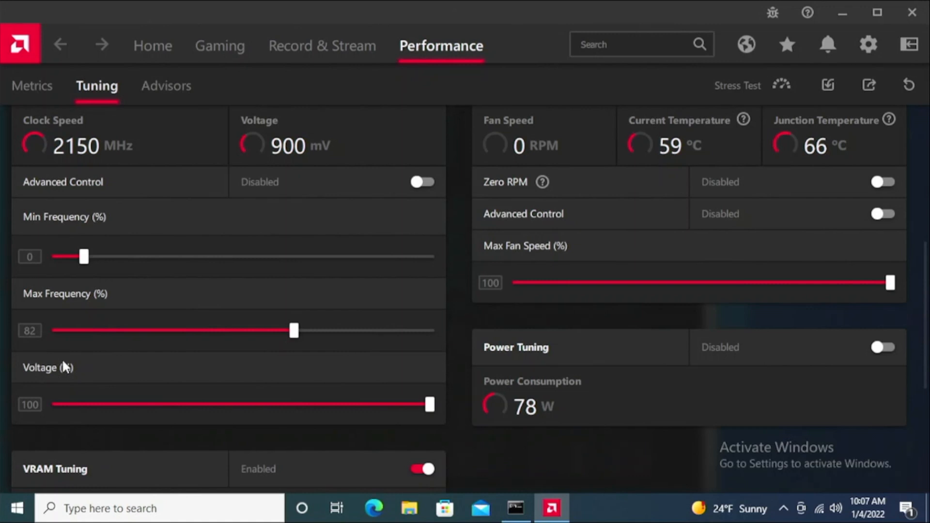
{"action": "mouse_move", "coordinate": [106, 358]}
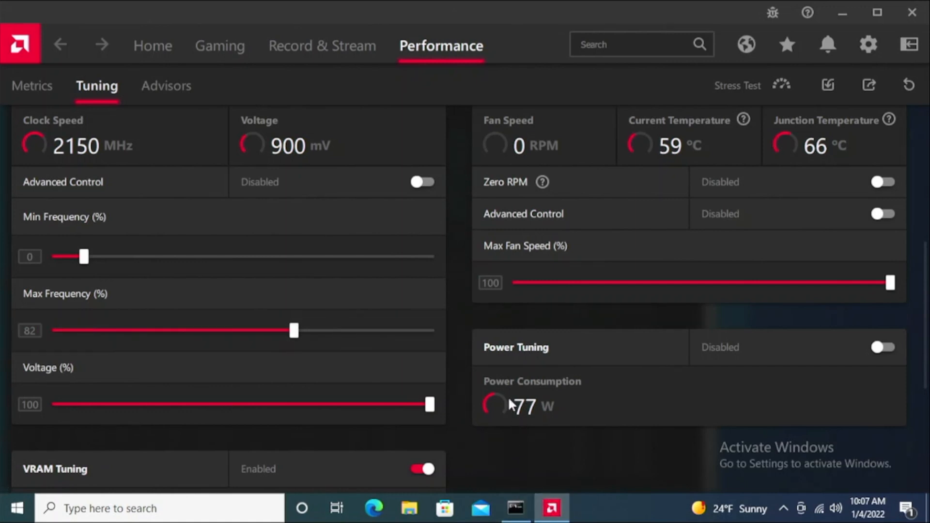
{"action": "mouse_move", "coordinate": [547, 439]}
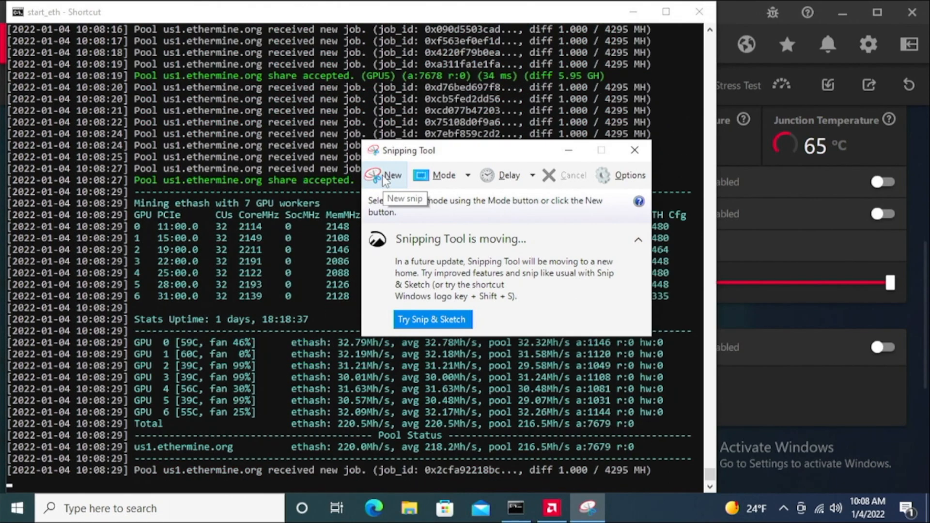
Capture a new snip over the miner's per-GPU voltage and power table.
{"action": "left_click", "coordinate": [393, 175]}
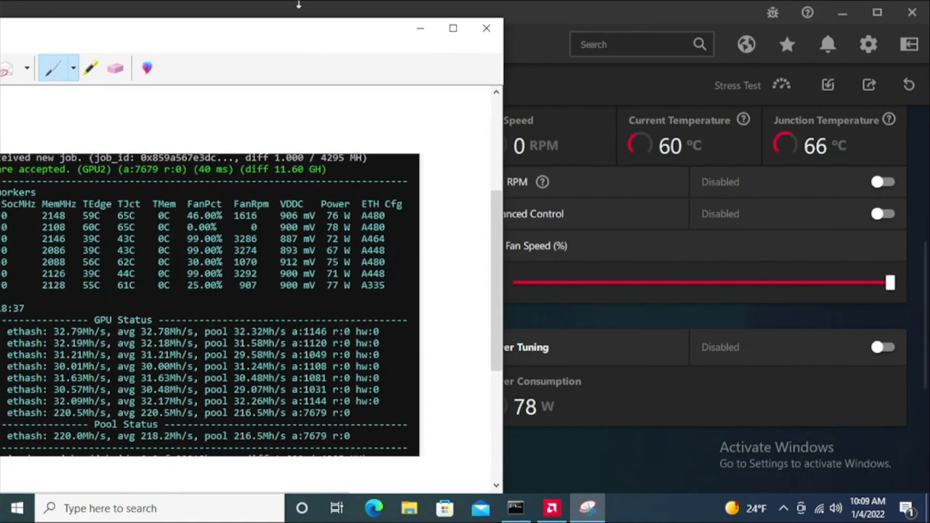
{"action": "left_click_drag", "start_coordinate": [249, 28], "coordinate": [329, 189]}
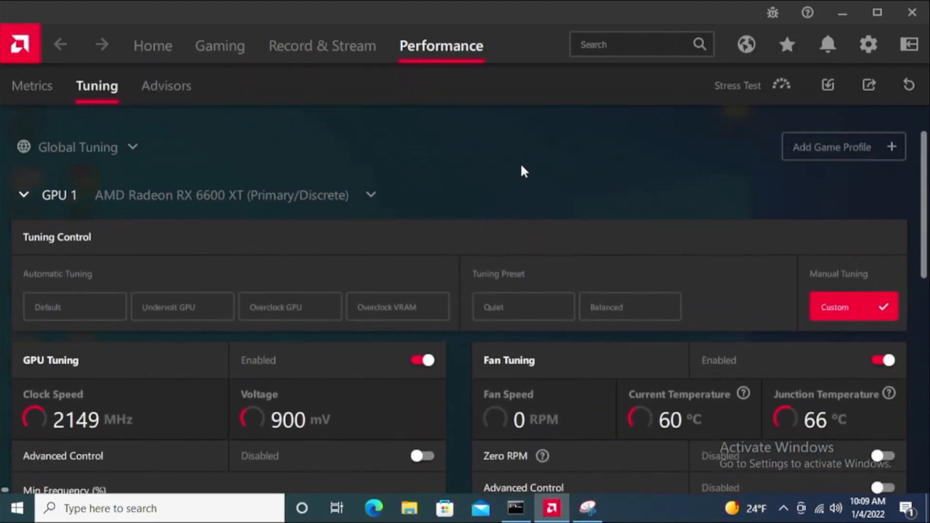
{"action": "scroll", "scroll_direction": "down", "scroll_amount": 3}
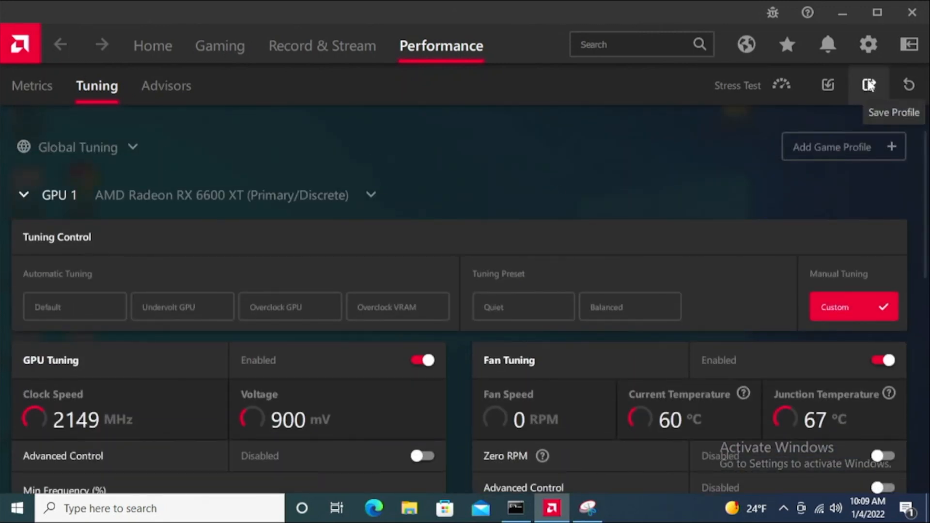
{"action": "left_click", "coordinate": [869, 85]}
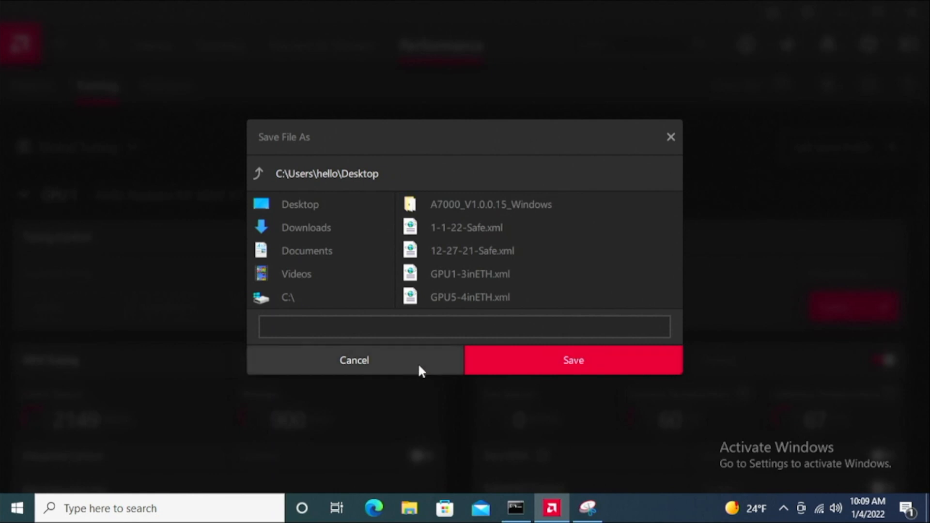
{"action": "left_click", "coordinate": [355, 360]}
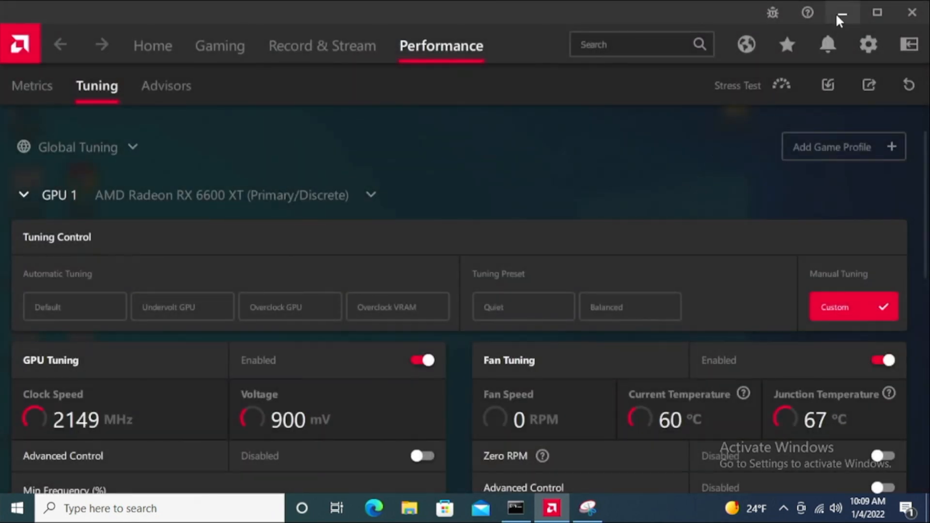
{"action": "left_click", "coordinate": [841, 12]}
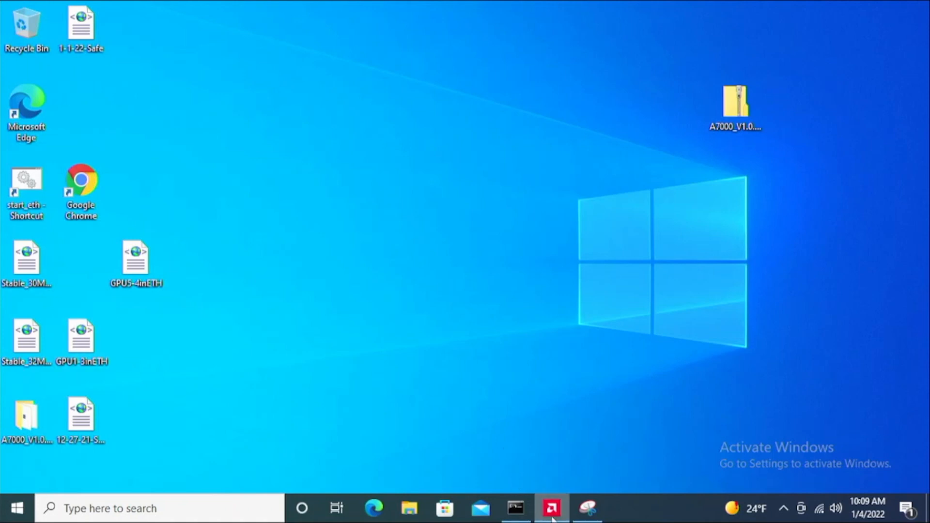
{"action": "left_click", "coordinate": [552, 508]}
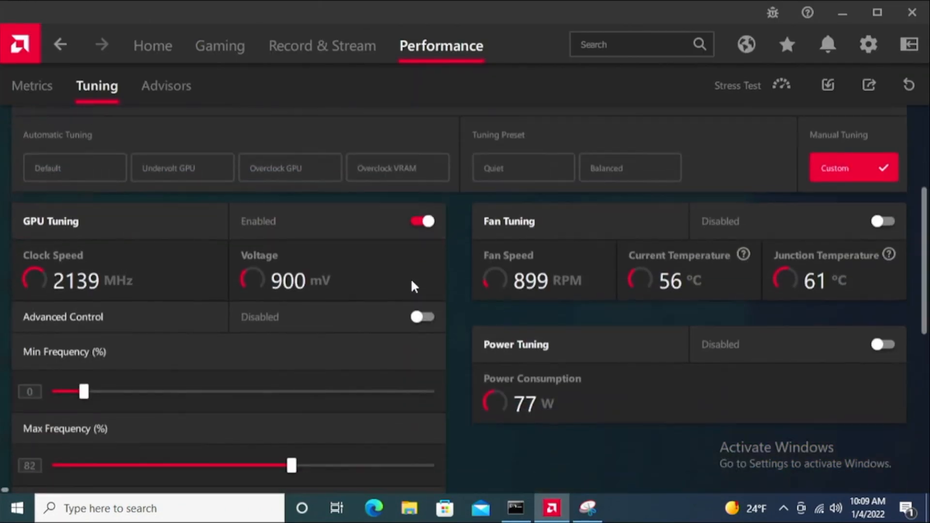
{"action": "scroll", "scroll_direction": "down", "scroll_amount": 3}
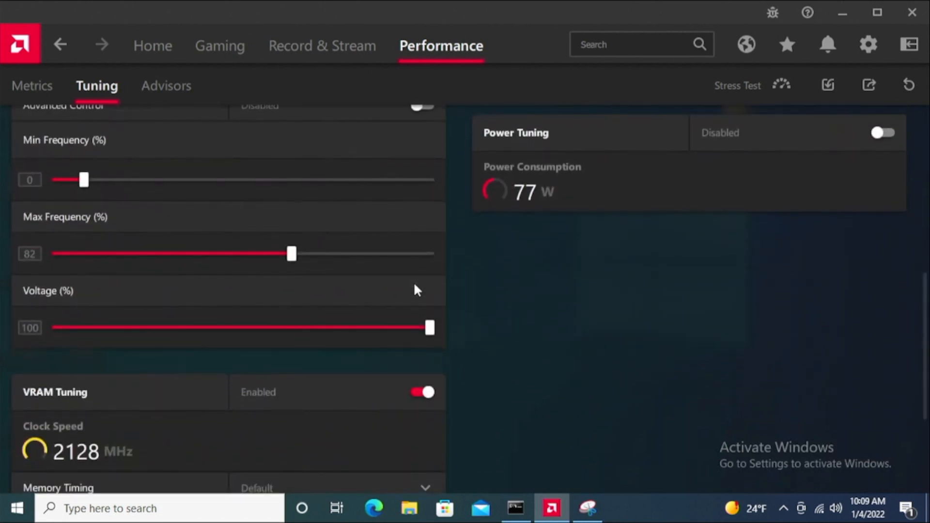
{"action": "scroll", "scroll_direction": "up", "scroll_amount": 3}
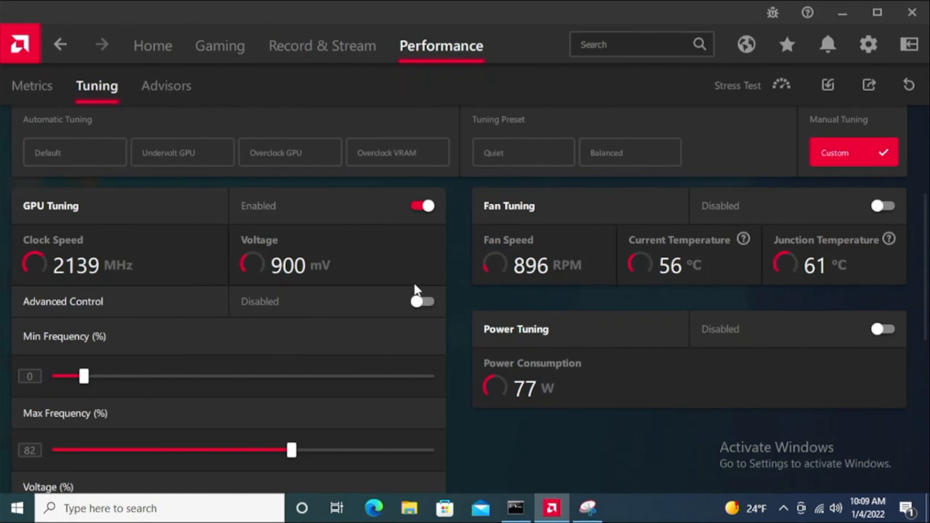
{"action": "scroll", "scroll_direction": "down", "scroll_amount": 3}
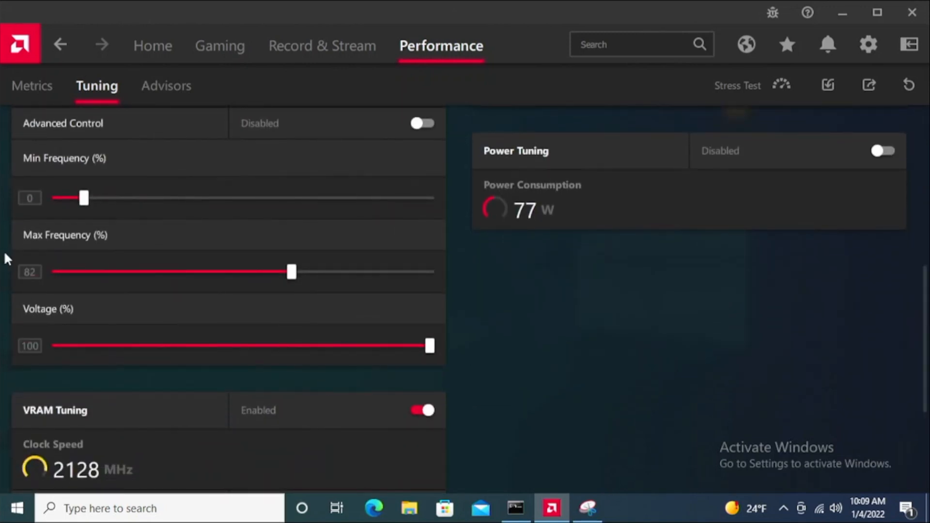
{"action": "scroll", "scroll_direction": "up", "scroll_amount": 3}
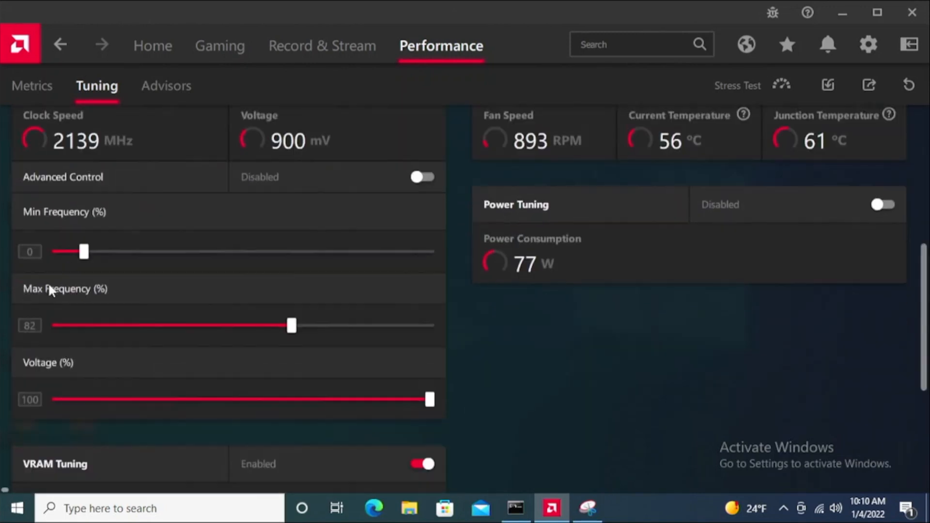
{"action": "scroll", "scroll_direction": "down", "scroll_amount": 3}
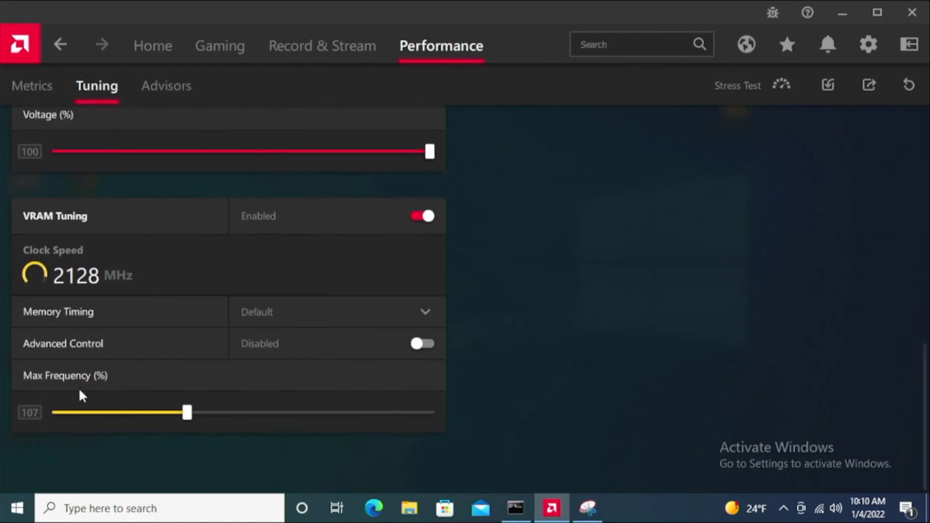
{"action": "mouse_move", "coordinate": [78, 395]}
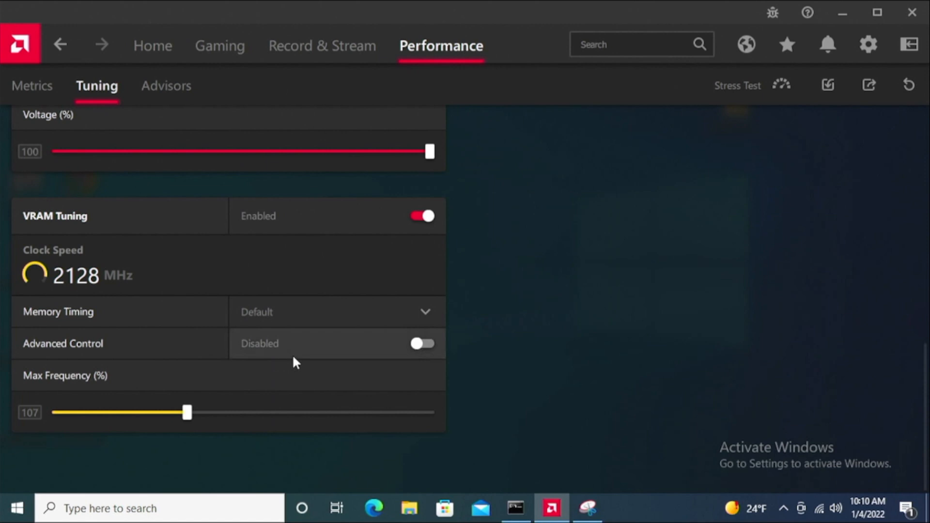
{"action": "scroll", "scroll_direction": "up", "scroll_amount": 3}
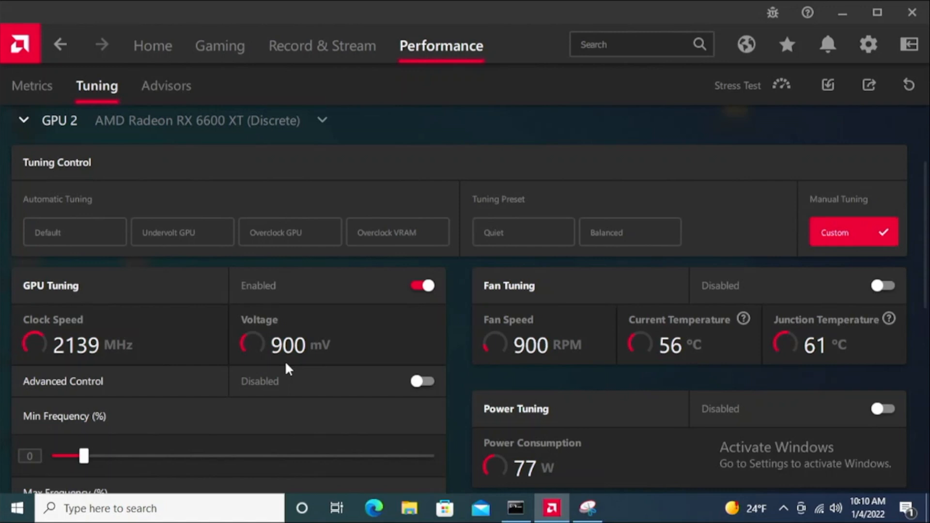
Review GPU 2's tuning: 82% max frequency, 100% voltage, 77 W power, VRAM Tuning enabled.
{"action": "scroll", "scroll_direction": "down", "scroll_amount": 3}
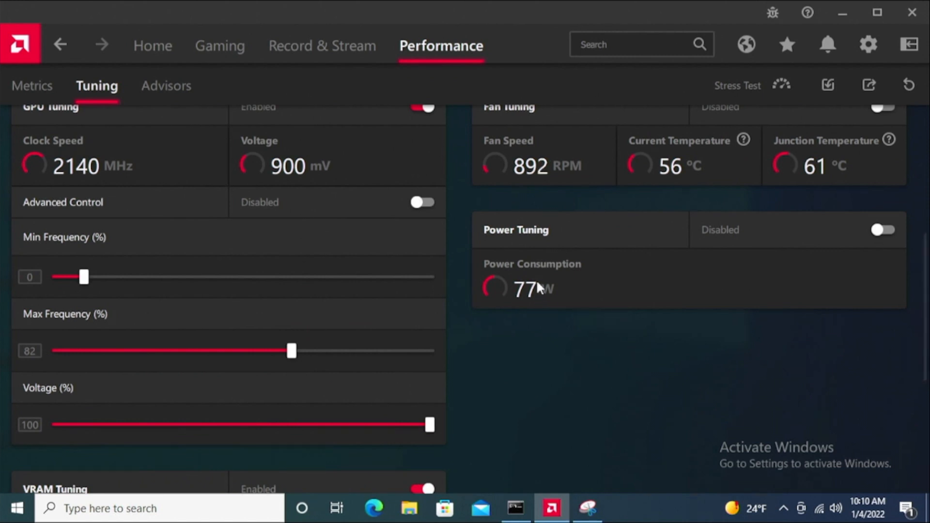
{"action": "scroll", "scroll_direction": "up", "scroll_amount": 3}
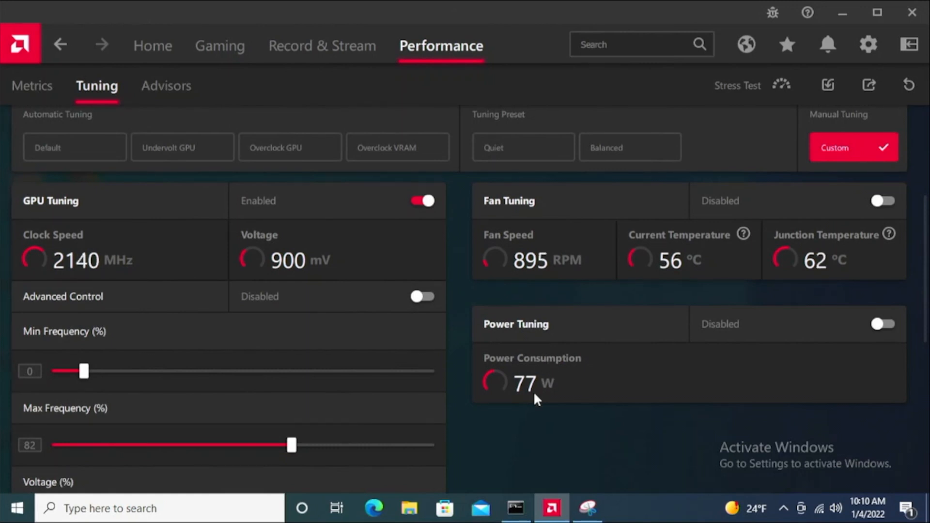
{"action": "scroll", "scroll_direction": "down", "scroll_amount": 3}
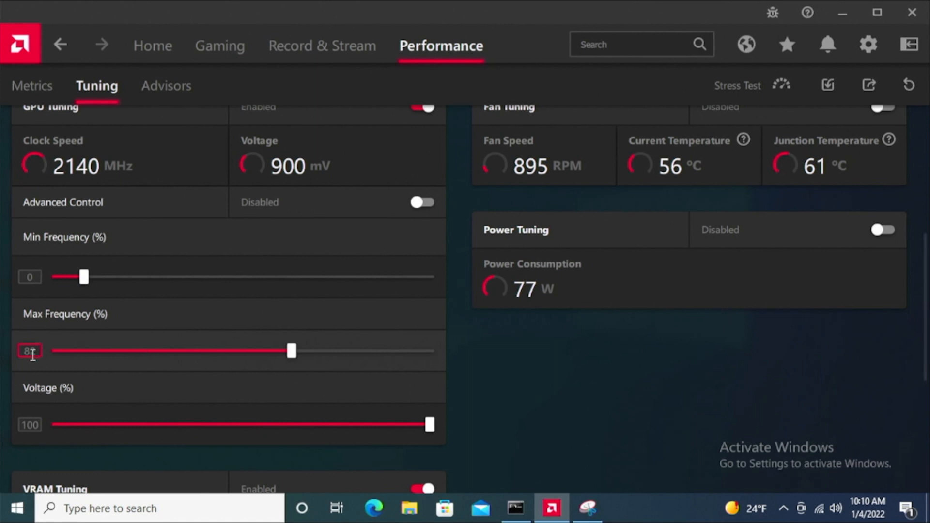
{"action": "scroll", "scroll_direction": "down", "scroll_amount": 3}
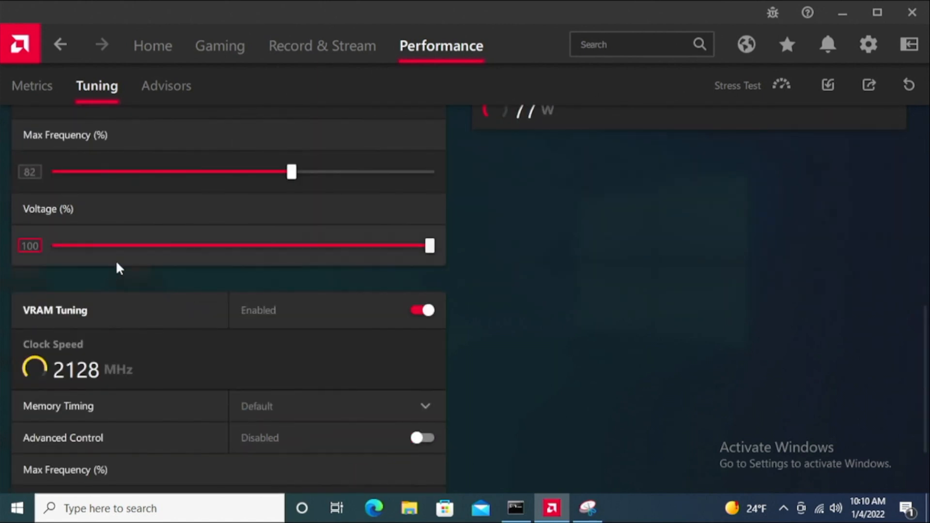
{"action": "mouse_move", "coordinate": [123, 256]}
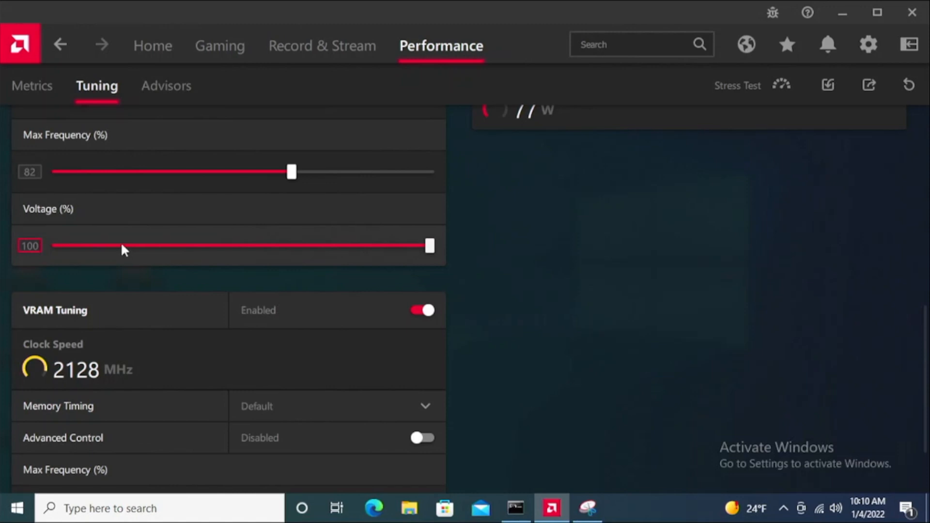
{"action": "mouse_move", "coordinate": [481, 279]}
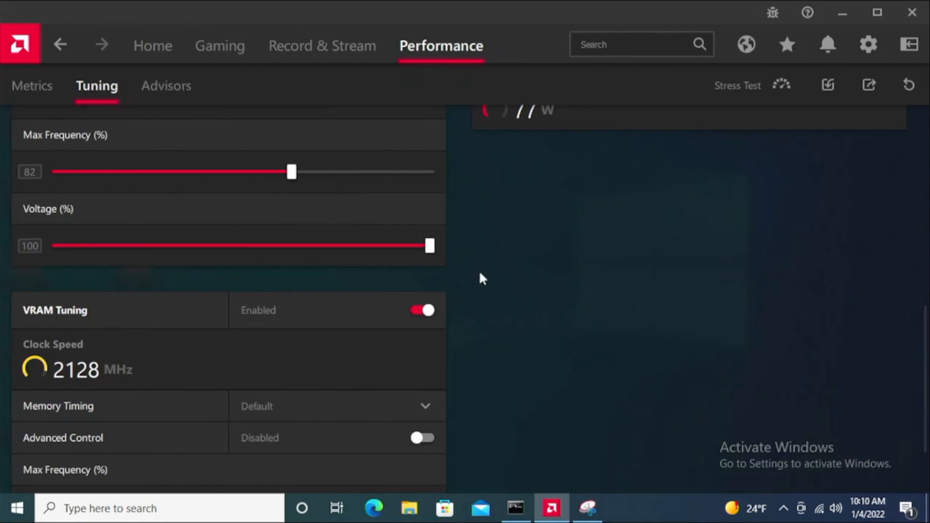
{"action": "scroll", "scroll_direction": "up", "scroll_amount": 3}
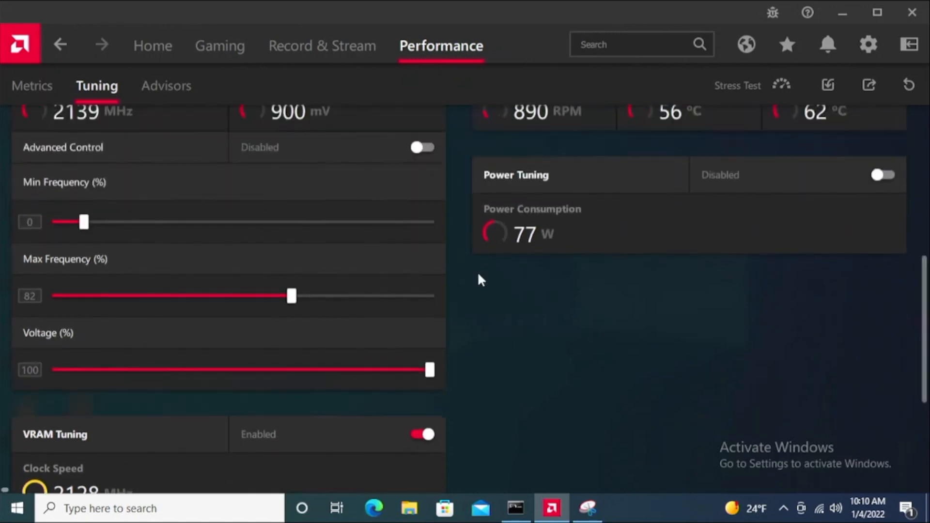
{"action": "scroll", "scroll_direction": "up", "scroll_amount": 3}
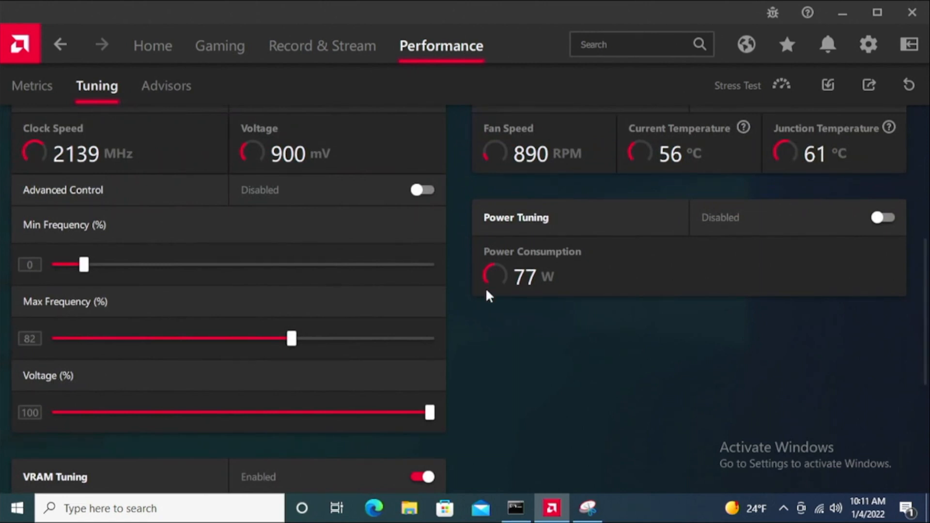
{"action": "mouse_move", "coordinate": [494, 322]}
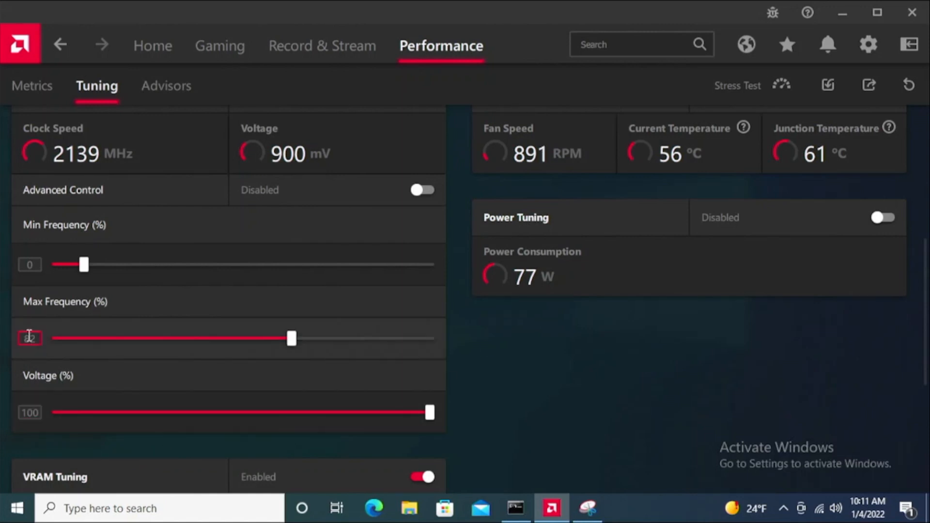
{"action": "scroll", "scroll_direction": "down", "scroll_amount": 3}
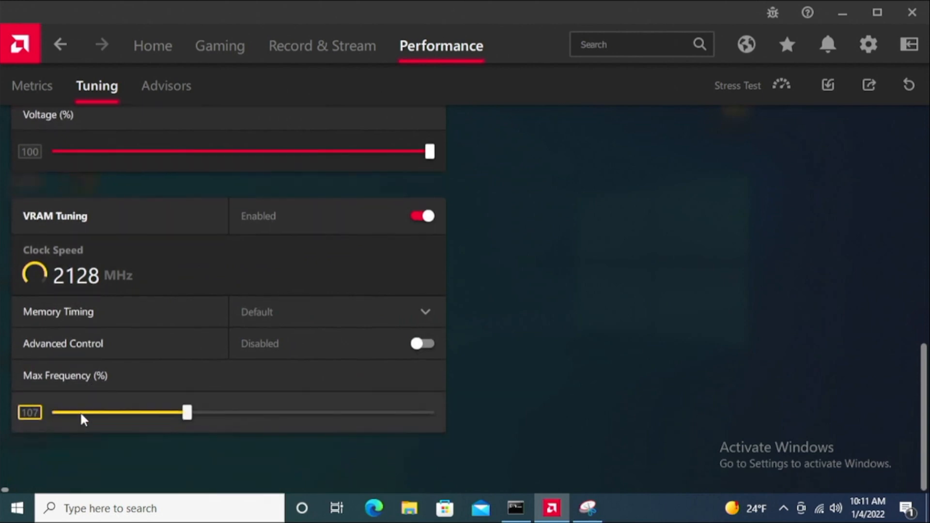
{"action": "scroll", "scroll_direction": "up", "scroll_amount": 3}
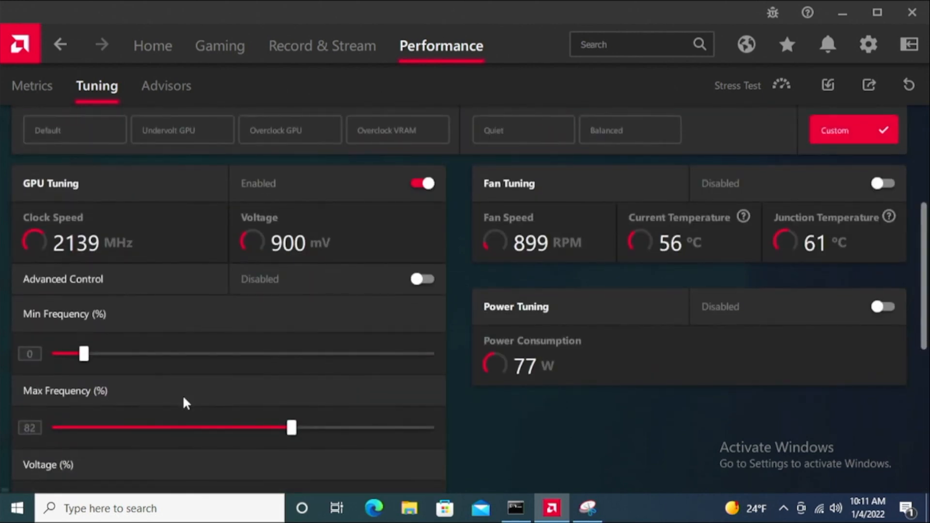
{"action": "scroll", "scroll_direction": "down", "scroll_amount": 3}
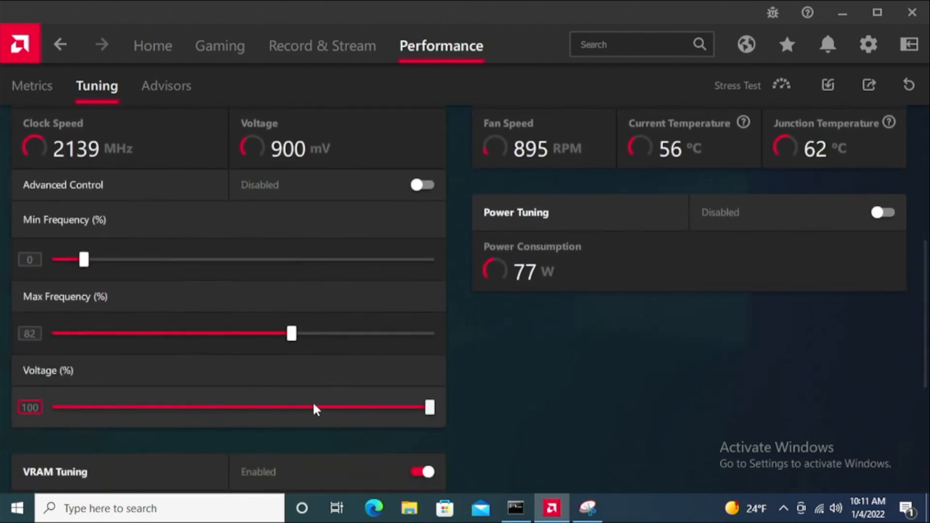
{"action": "mouse_move", "coordinate": [349, 384]}
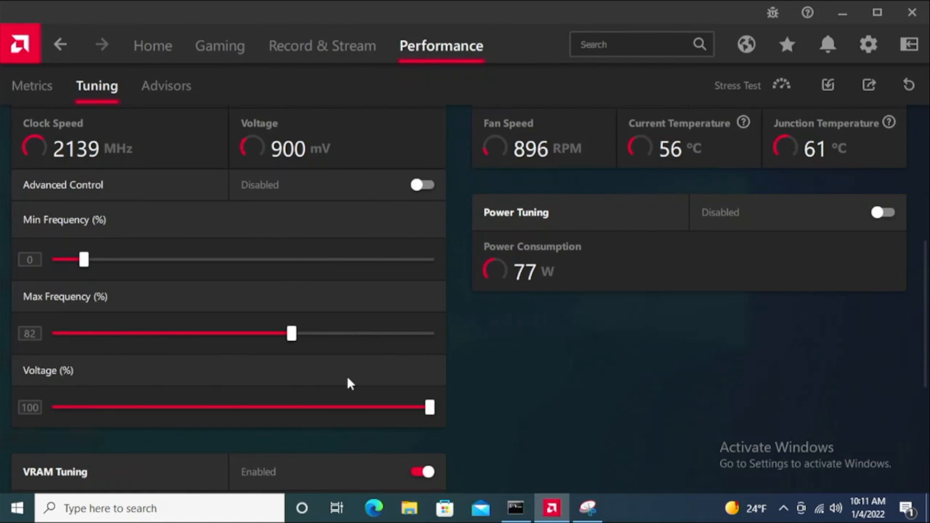
{"action": "mouse_move", "coordinate": [578, 495]}
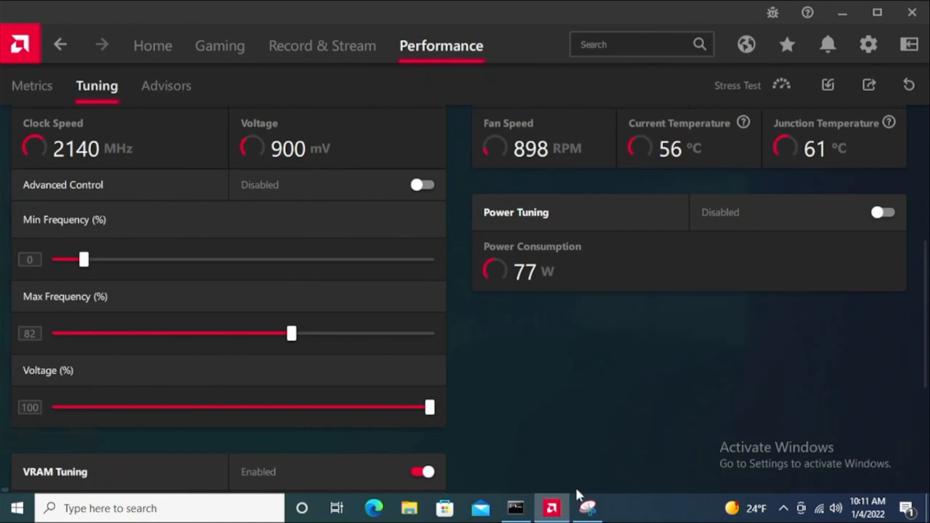
Bring the TeamRedMiner console forward and scroll its GPU Status table.
{"action": "left_click", "coordinate": [514, 509]}
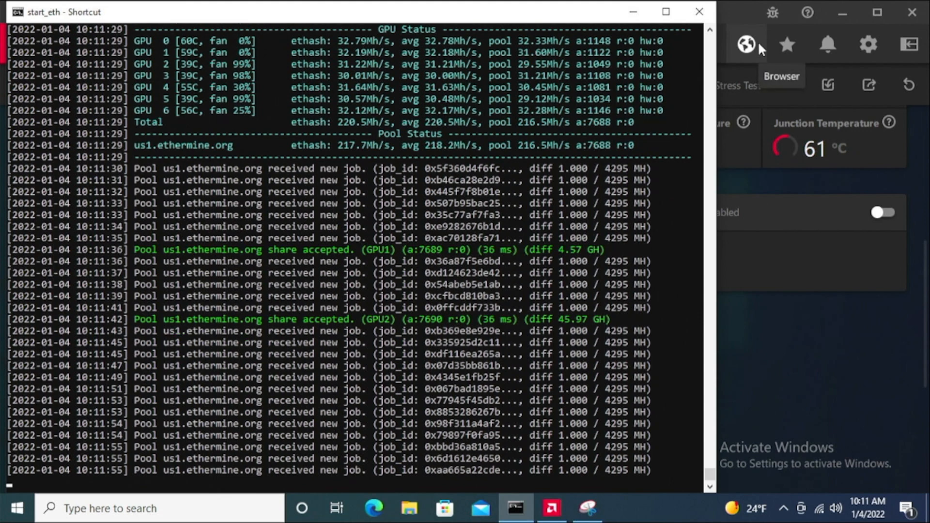
{"action": "scroll", "scroll_direction": "down", "scroll_amount": 3}
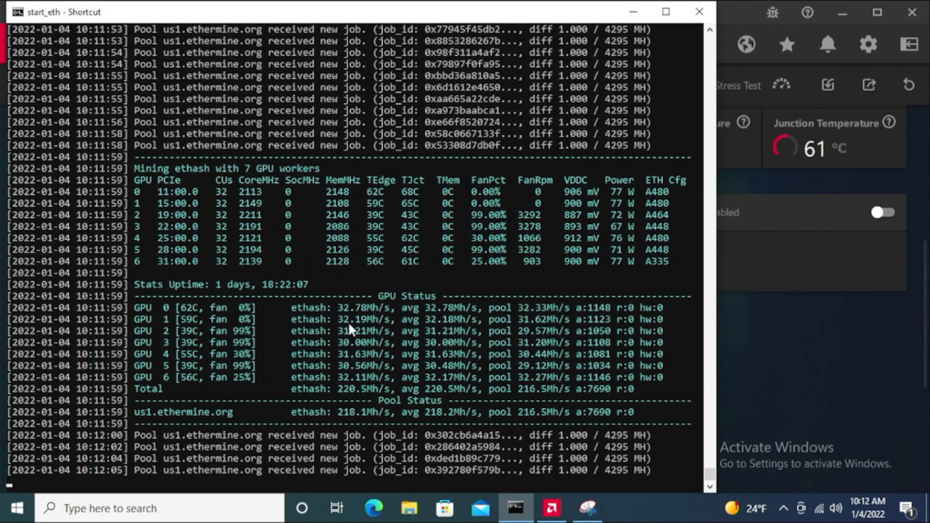
{"action": "scroll", "scroll_direction": "down", "scroll_amount": 3}
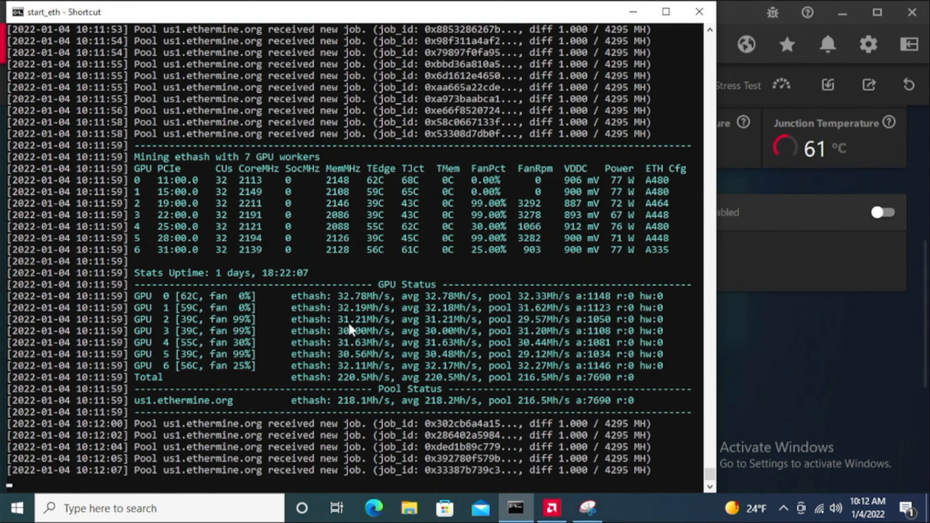
{"action": "scroll", "scroll_direction": "down", "scroll_amount": 3}
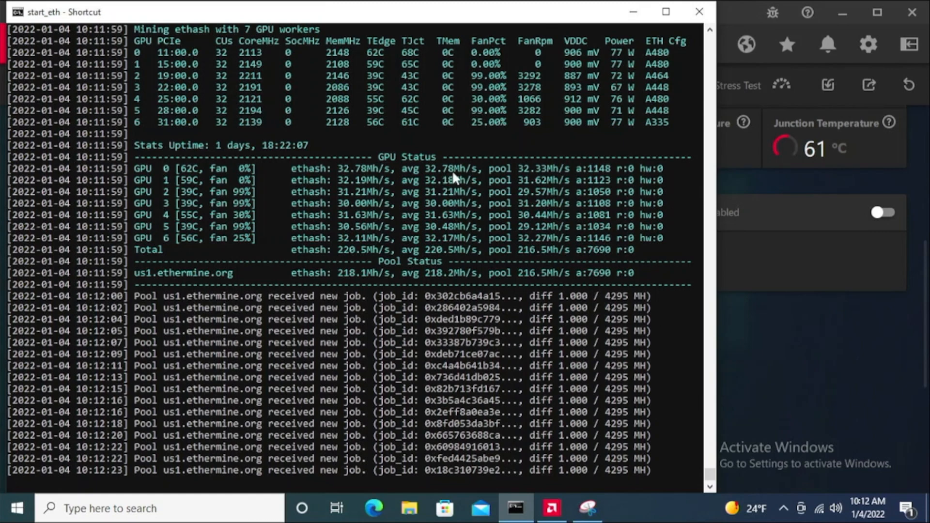
{"action": "scroll", "scroll_direction": "down", "scroll_amount": 3}
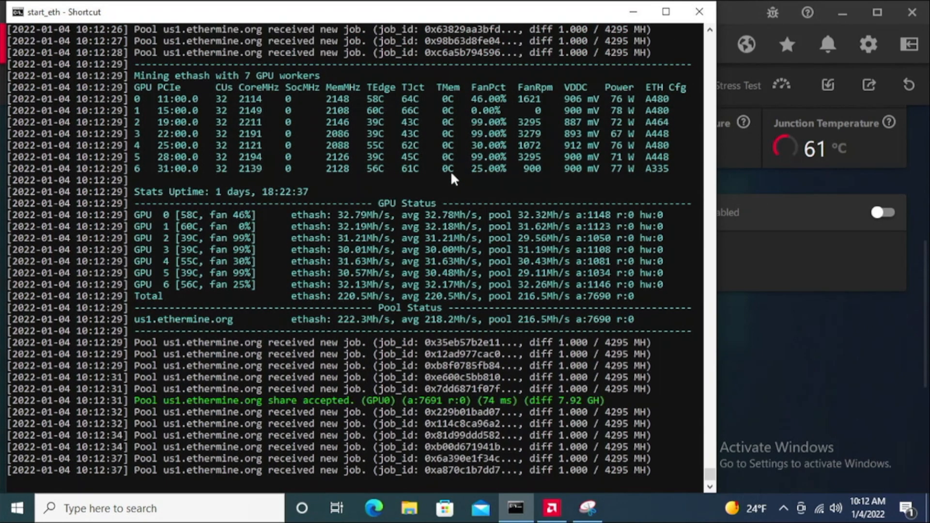
{"action": "scroll", "scroll_direction": "down", "scroll_amount": 3}
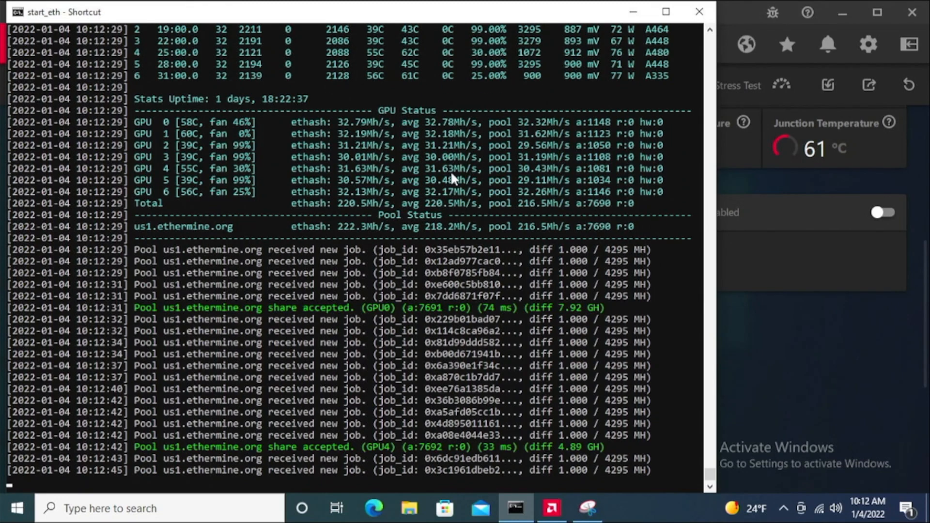
Scroll on to the stats showing 7,695 accepted shares and about 220.6 MH/s total.
{"action": "scroll", "scroll_direction": "down", "scroll_amount": 3}
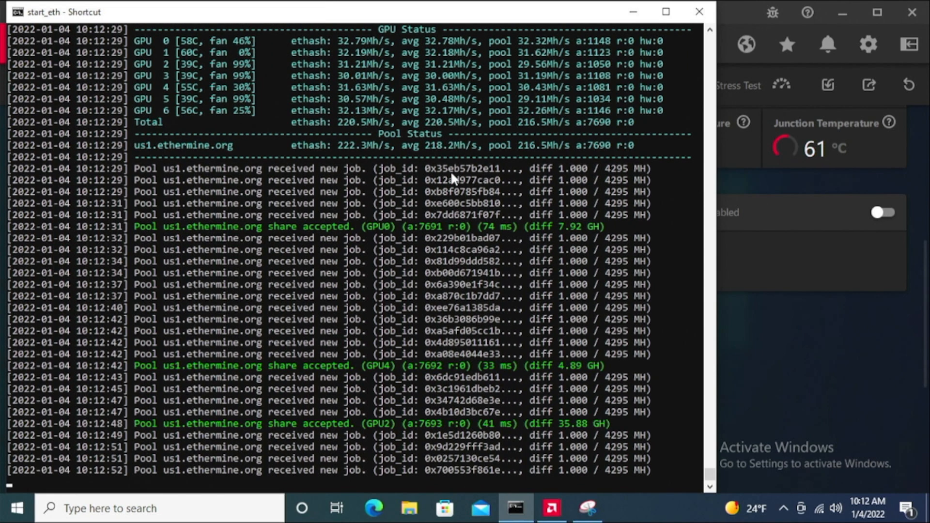
{"action": "scroll", "scroll_direction": "down", "scroll_amount": 3}
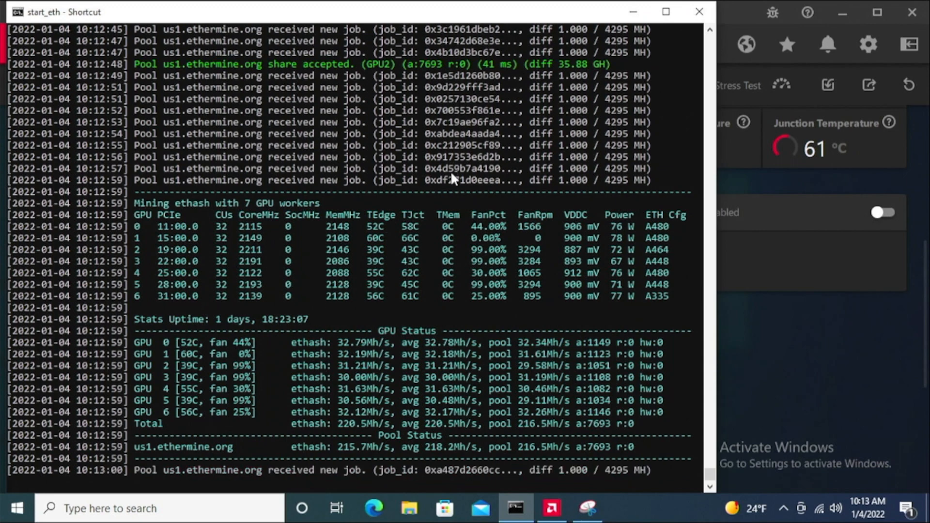
{"action": "scroll", "scroll_direction": "down", "scroll_amount": 3}
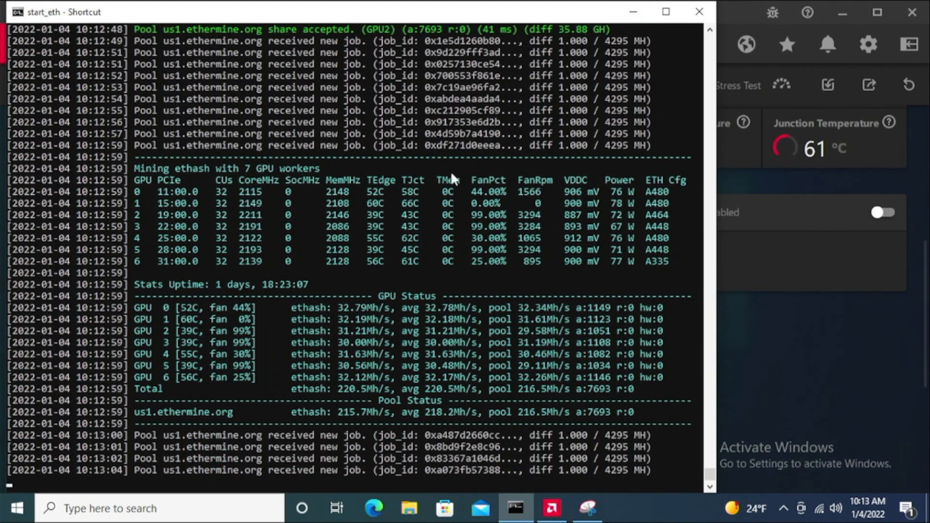
{"action": "scroll", "scroll_direction": "down", "scroll_amount": 3}
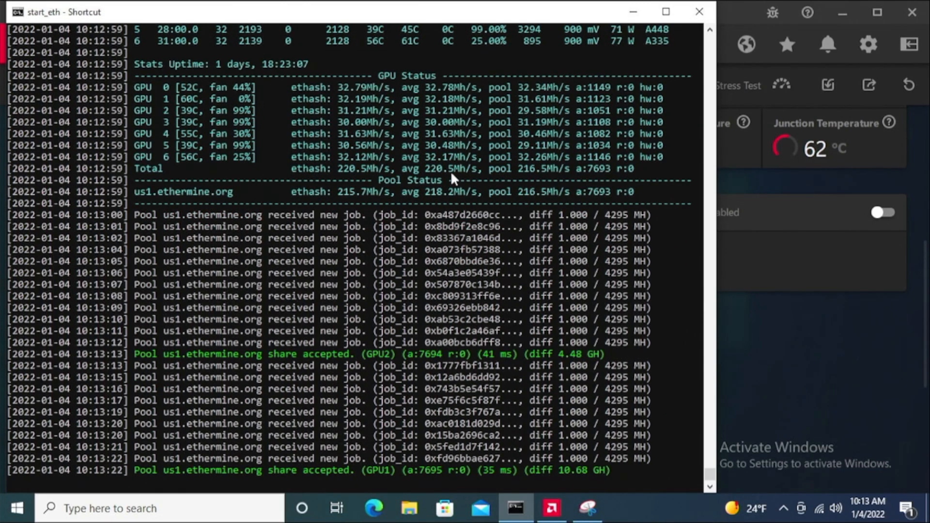
{"action": "scroll", "scroll_direction": "down", "scroll_amount": 3}
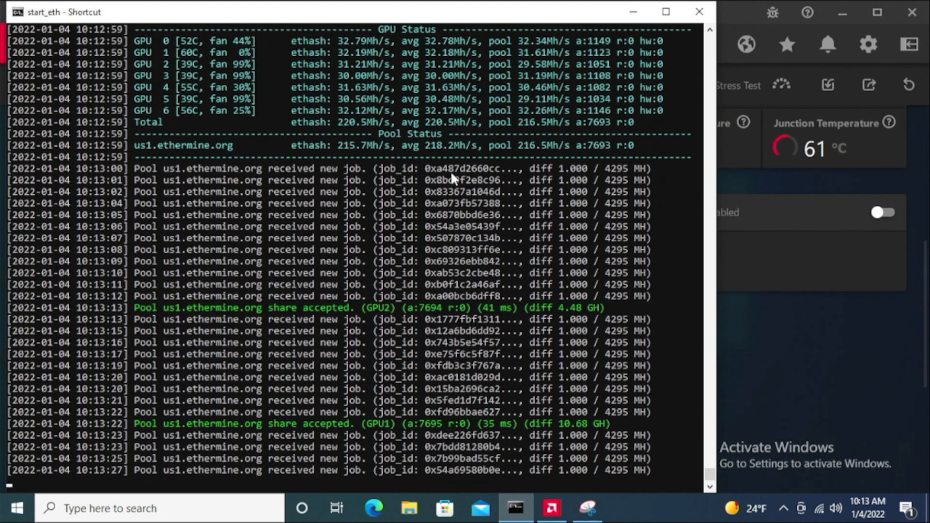
{"action": "scroll", "scroll_direction": "down", "scroll_amount": 3}
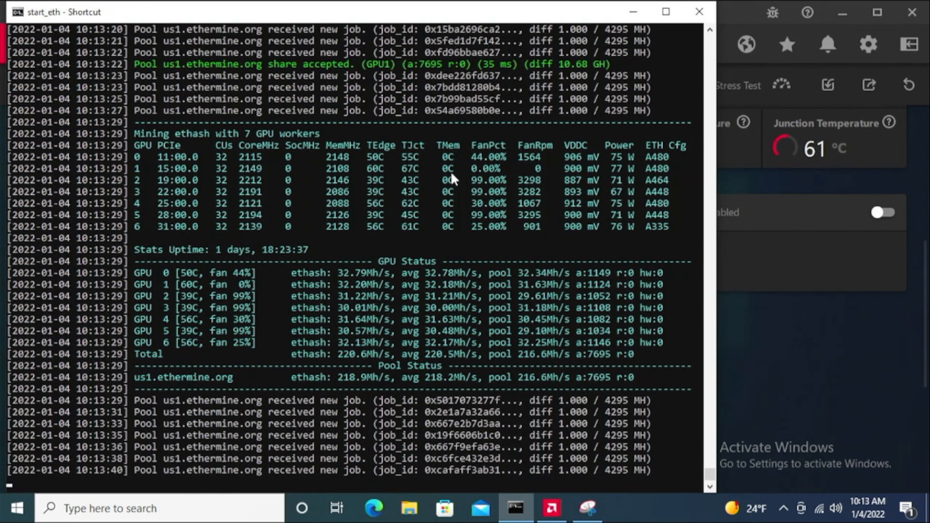
Return to Radeon Software and scroll the current card's tuning page back to the top.
{"action": "left_click", "coordinate": [551, 509]}
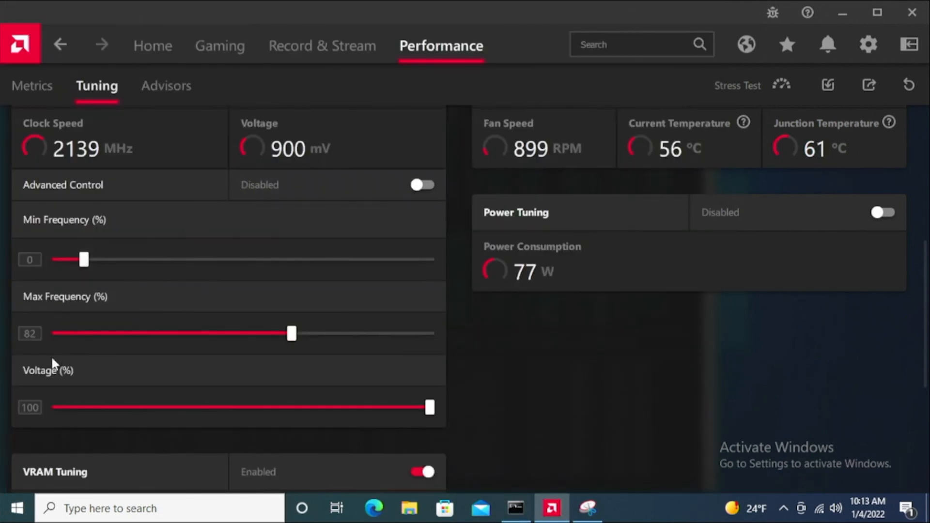
{"action": "scroll", "scroll_direction": "down", "scroll_amount": 3}
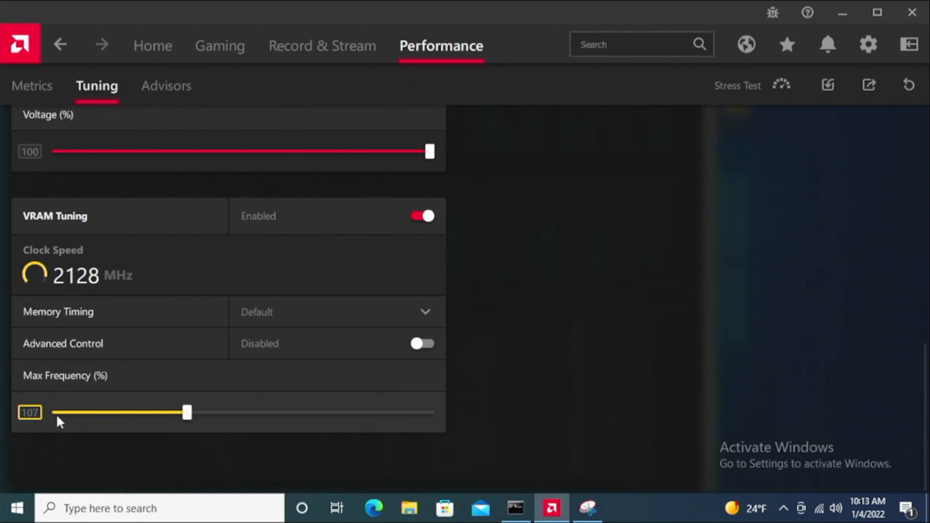
{"action": "scroll", "scroll_direction": "up", "scroll_amount": 3}
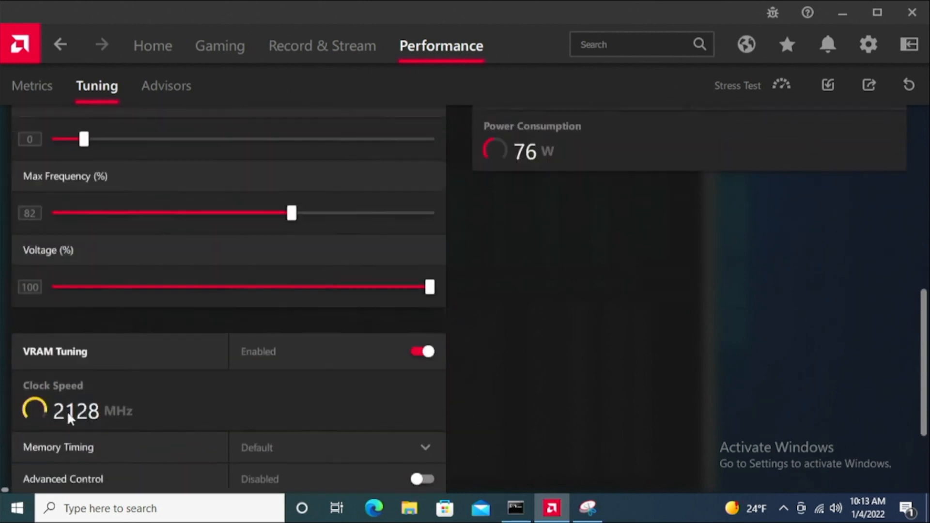
{"action": "scroll", "scroll_direction": "up", "scroll_amount": 3}
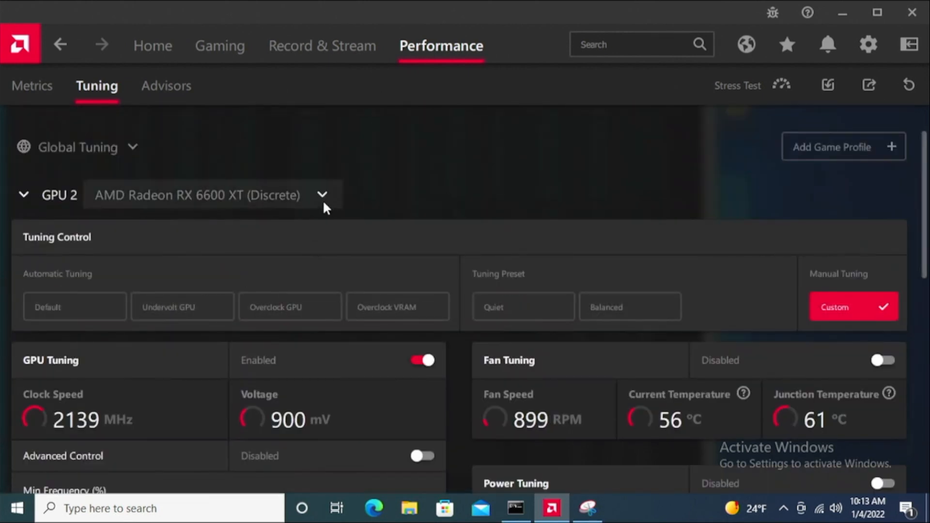
Select GPU 3 and review its 2122 MHz, 912 mV, 82% max frequency and 2088 MHz VRAM.
{"action": "left_click", "coordinate": [322, 195]}
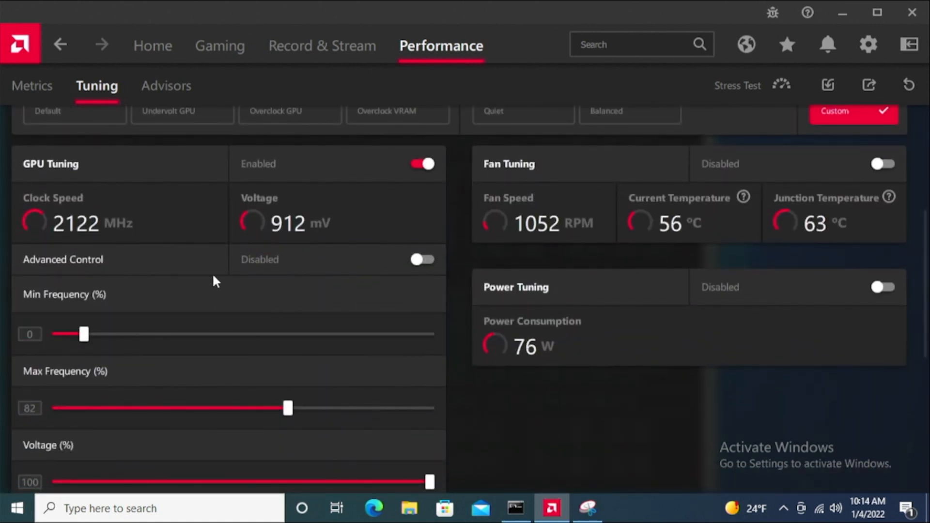
{"action": "mouse_move", "coordinate": [507, 333]}
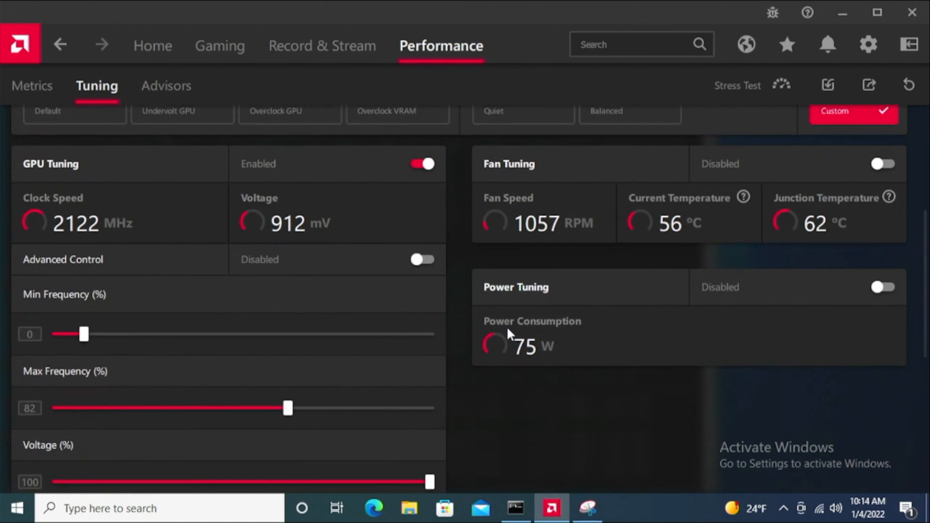
{"action": "mouse_move", "coordinate": [504, 240]}
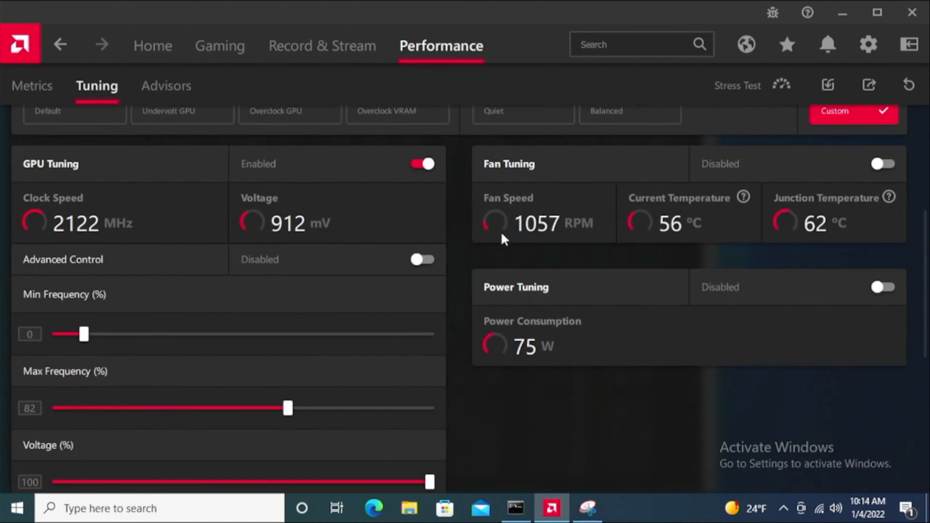
{"action": "mouse_move", "coordinate": [646, 215]}
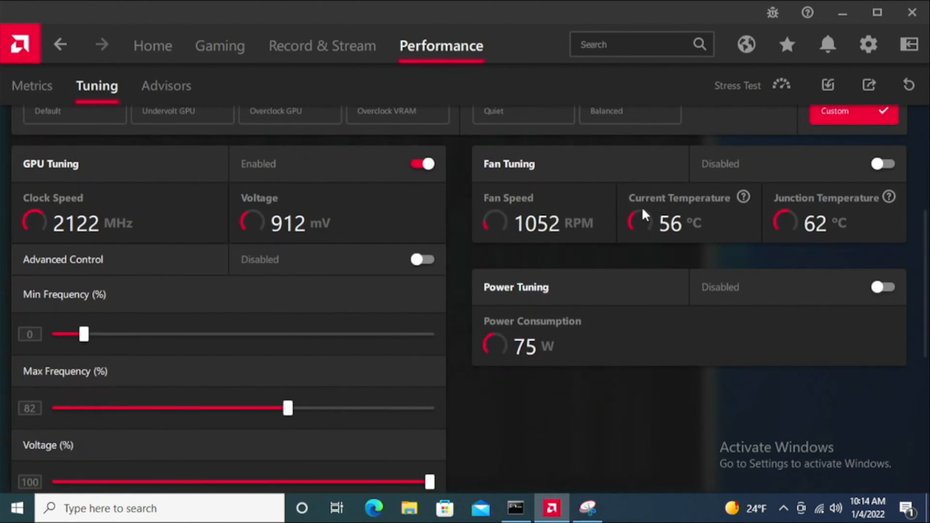
{"action": "mouse_move", "coordinate": [614, 243]}
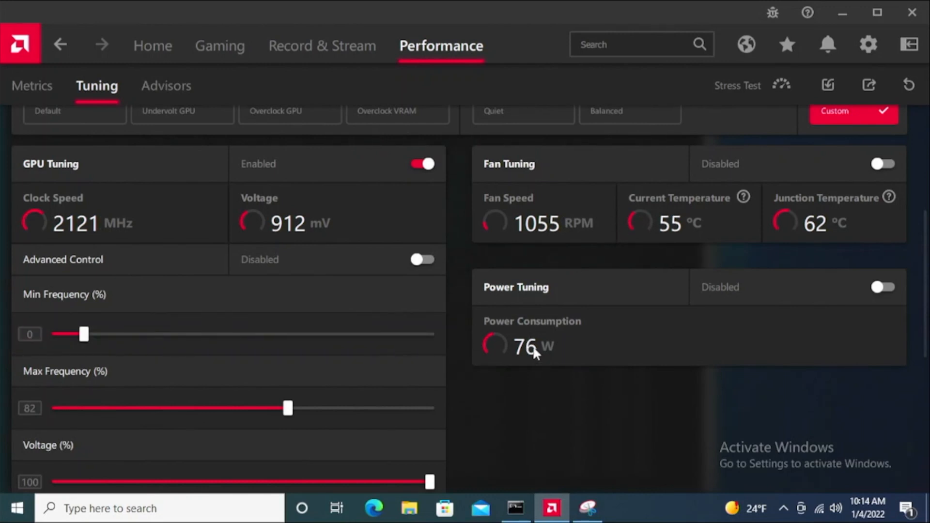
{"action": "mouse_move", "coordinate": [738, 228]}
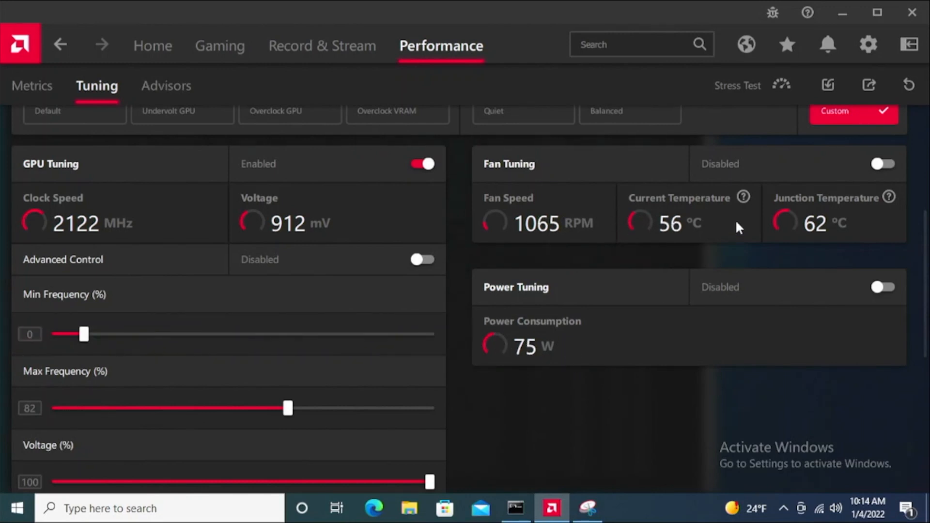
{"action": "mouse_move", "coordinate": [837, 233]}
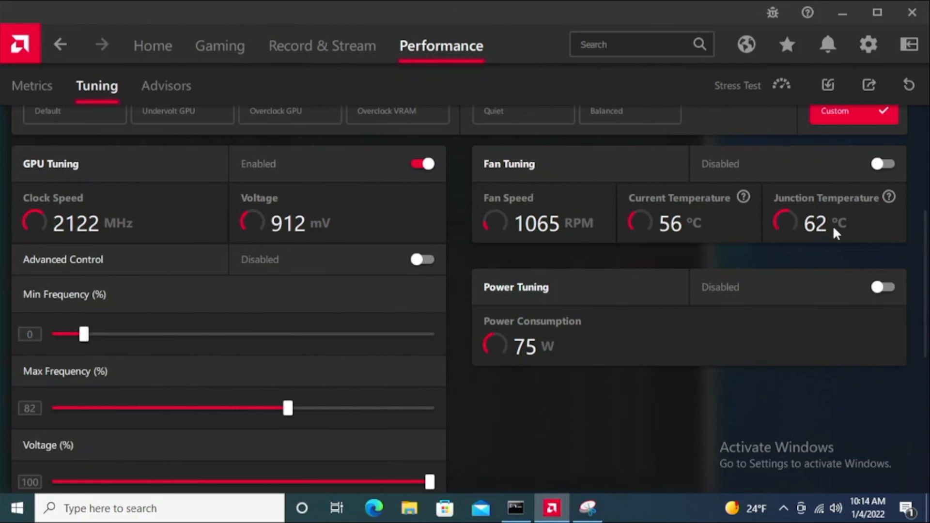
{"action": "mouse_move", "coordinate": [853, 189]}
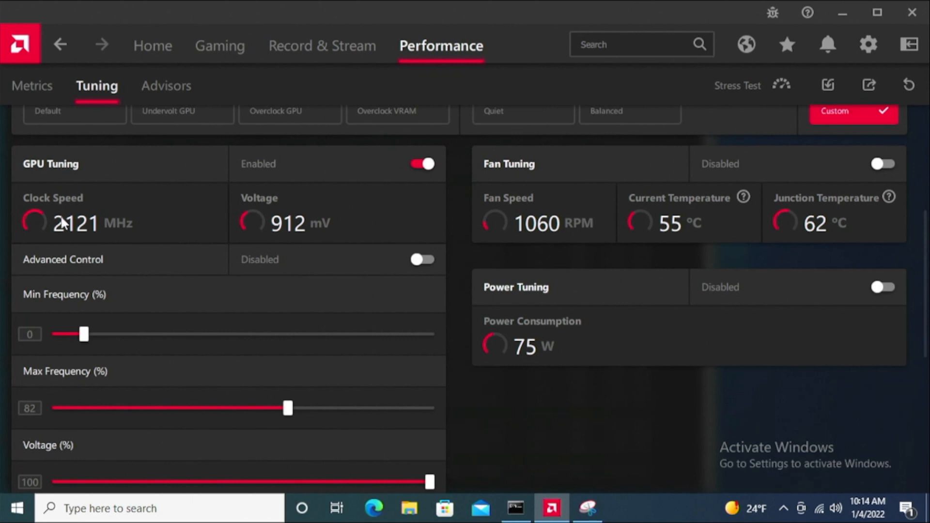
{"action": "scroll", "scroll_direction": "down", "scroll_amount": 3}
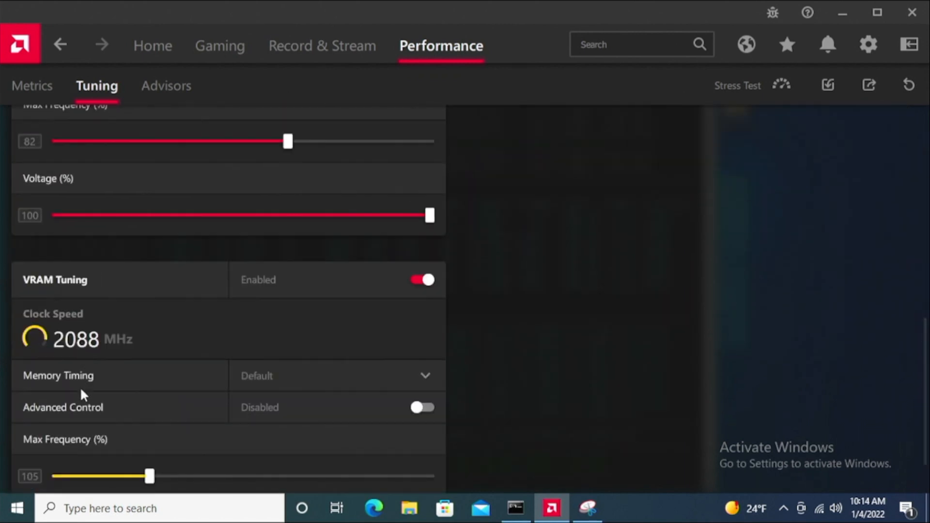
{"action": "scroll", "scroll_direction": "down", "scroll_amount": 3}
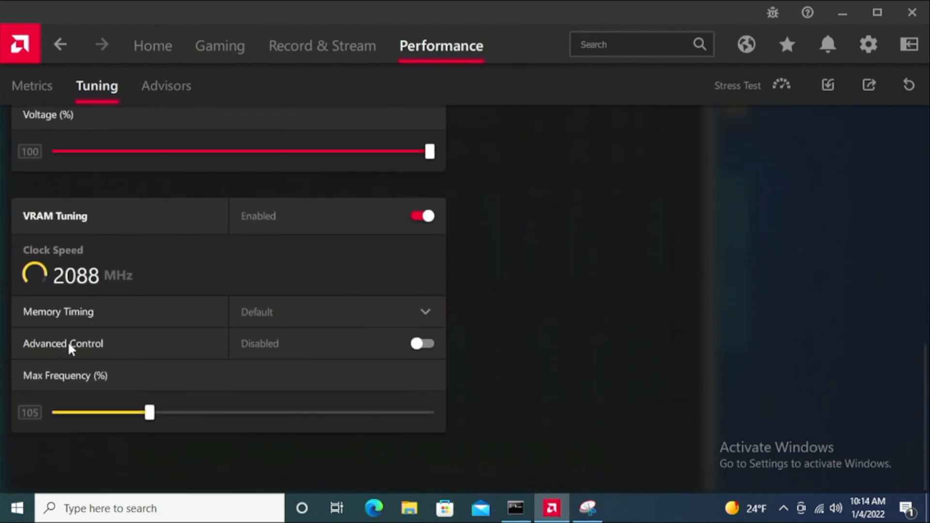
{"action": "scroll", "scroll_direction": "up", "scroll_amount": 3}
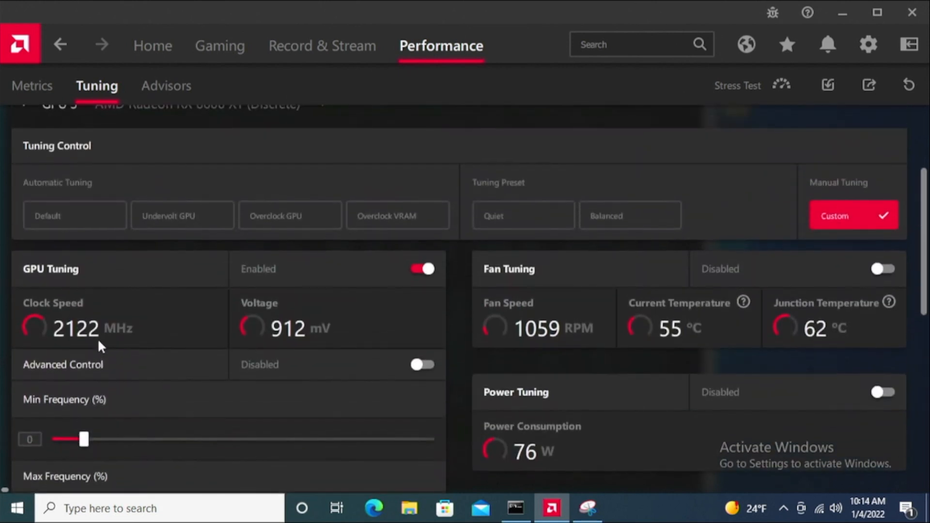
{"action": "scroll", "scroll_direction": "up", "scroll_amount": 3}
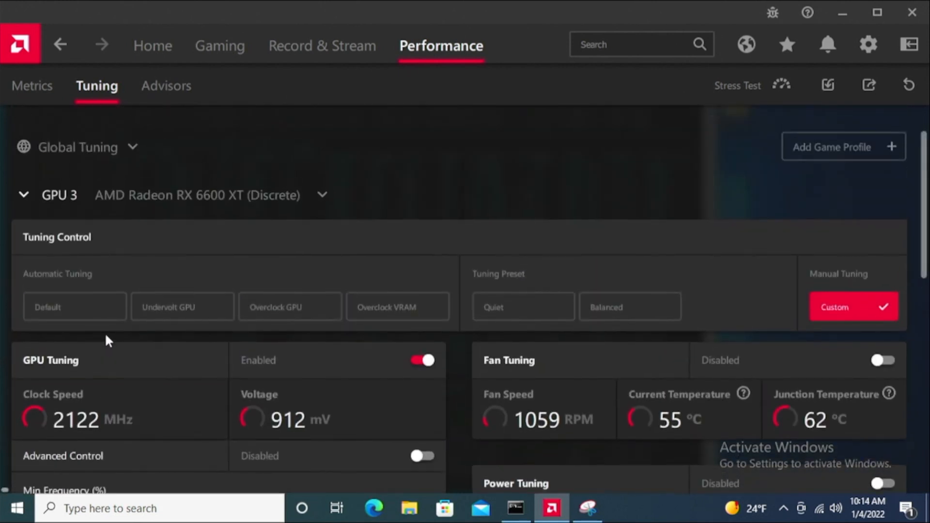
Switch tuning to GPU 4 (2211 MHz, 887 mV) and bring the miner console forward.
{"action": "left_click", "coordinate": [321, 195]}
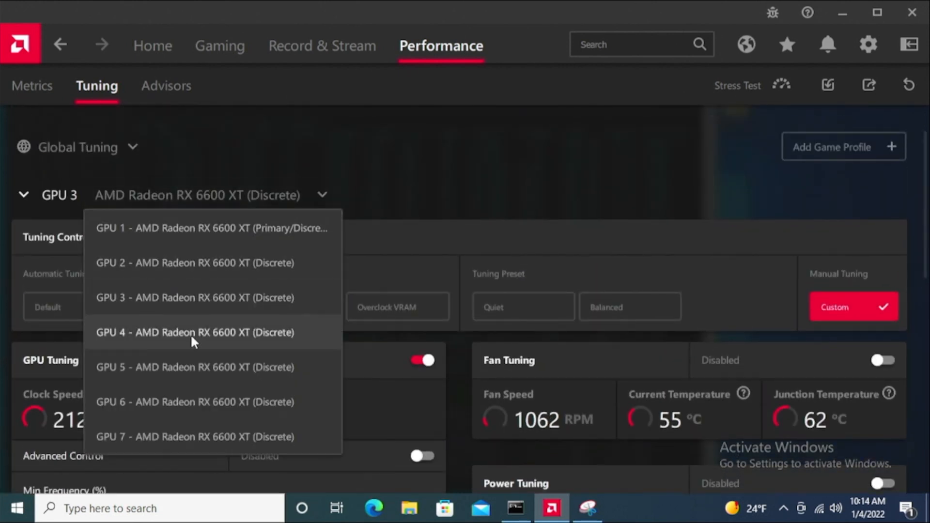
{"action": "left_click", "coordinate": [194, 333]}
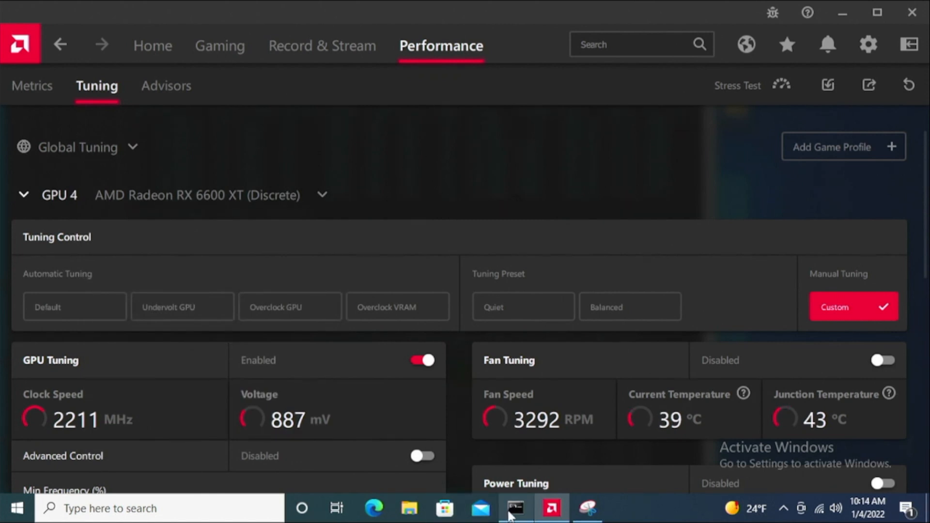
{"action": "left_click", "coordinate": [513, 509]}
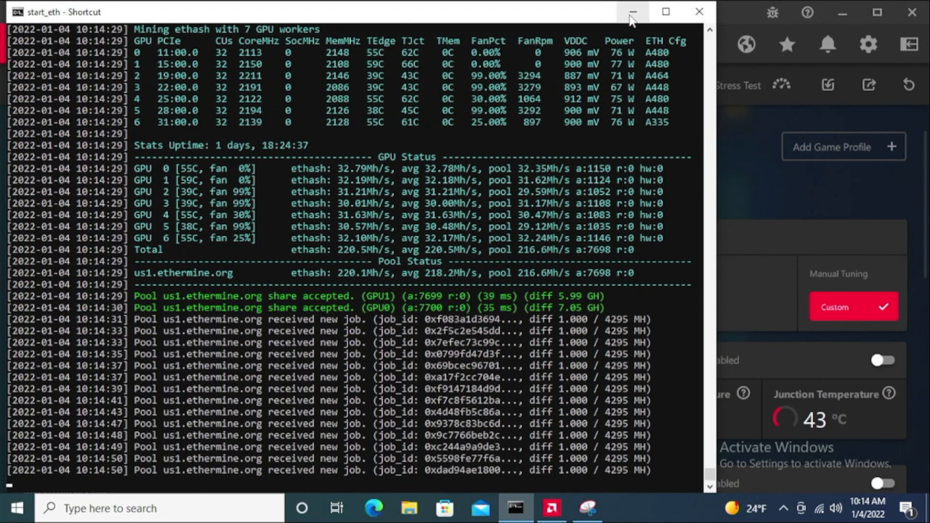
Hide the console and review GPU 4's 82% max frequency, Fast Timing and 108% VRAM frequency.
{"action": "left_click", "coordinate": [632, 12]}
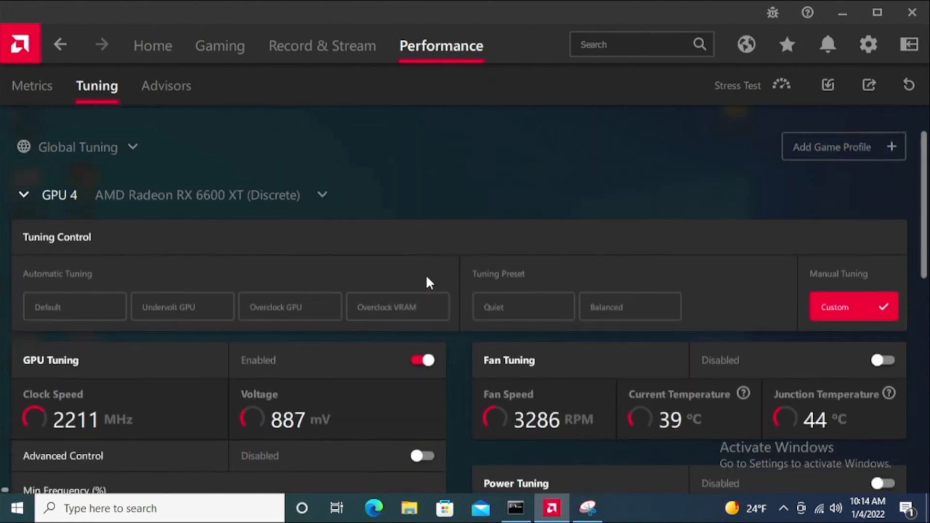
{"action": "scroll", "scroll_direction": "down", "scroll_amount": 3}
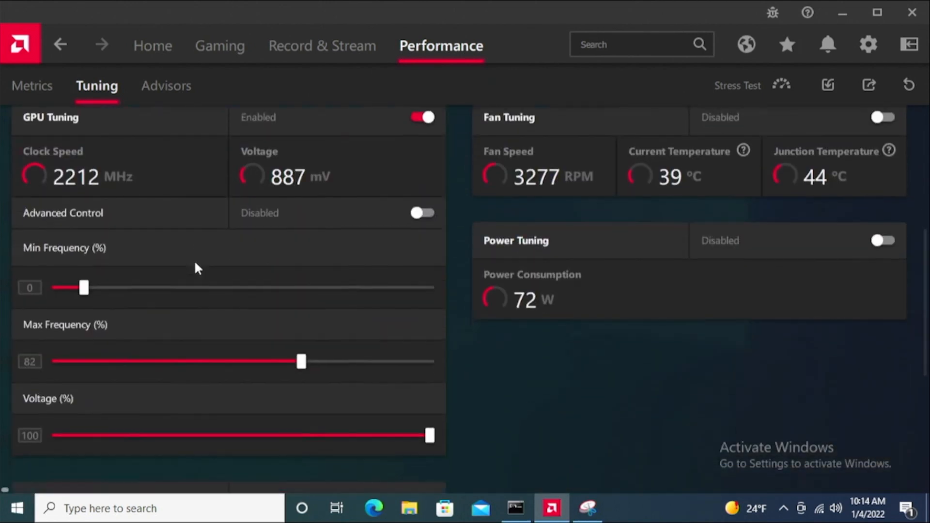
{"action": "scroll", "scroll_direction": "down", "scroll_amount": 3}
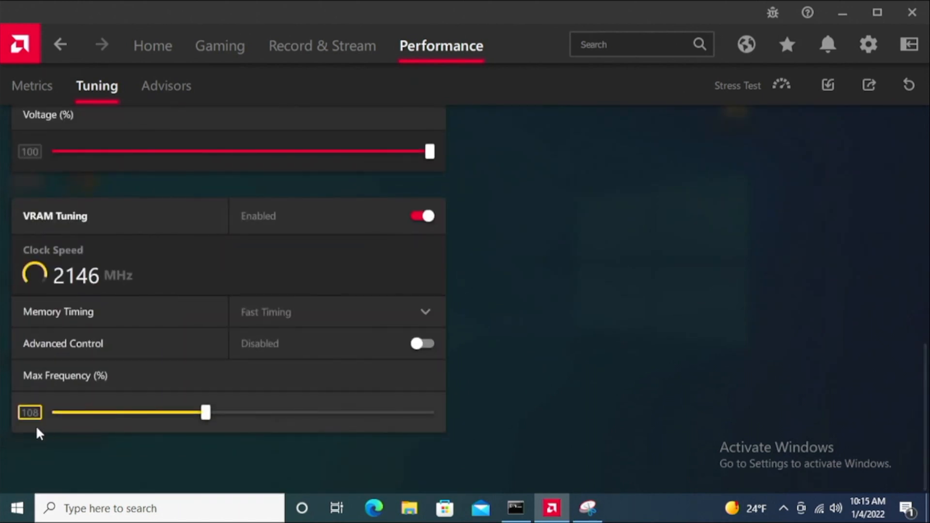
{"action": "mouse_move", "coordinate": [35, 430]}
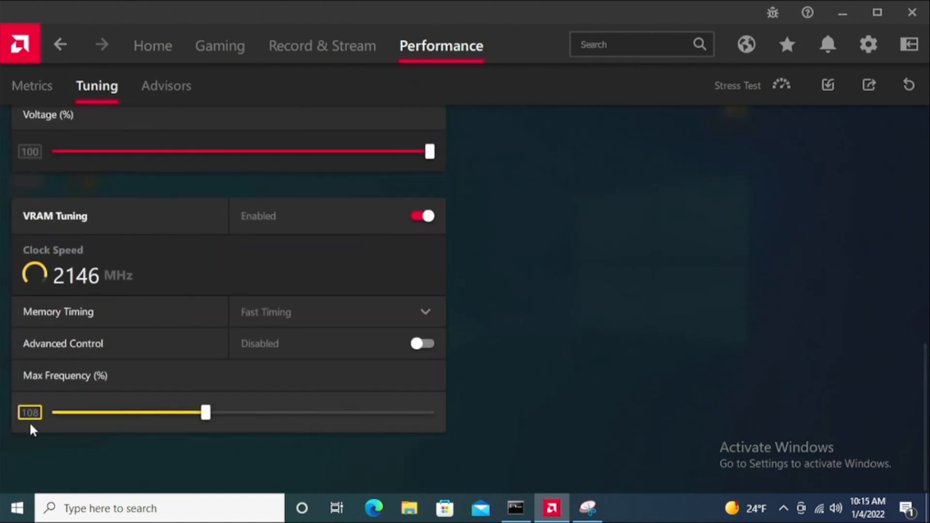
{"action": "mouse_move", "coordinate": [35, 433]}
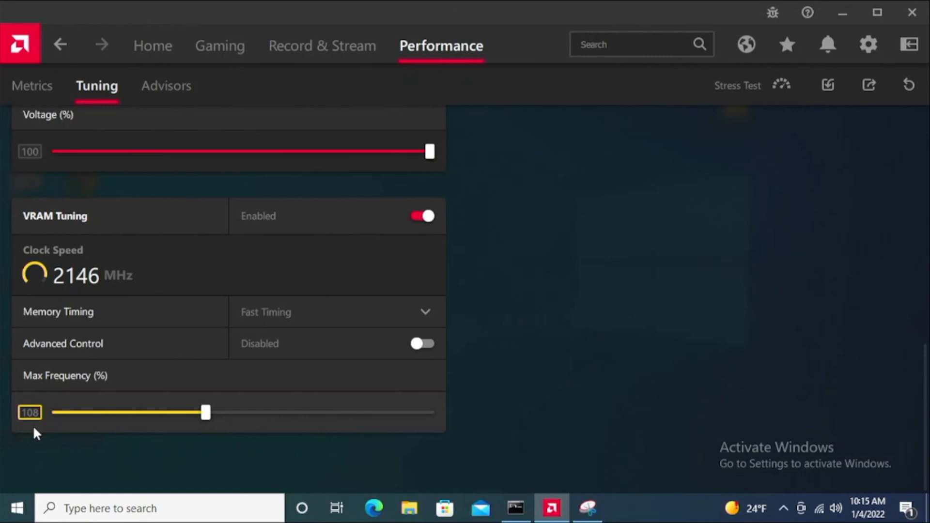
{"action": "scroll", "scroll_direction": "up", "scroll_amount": 3}
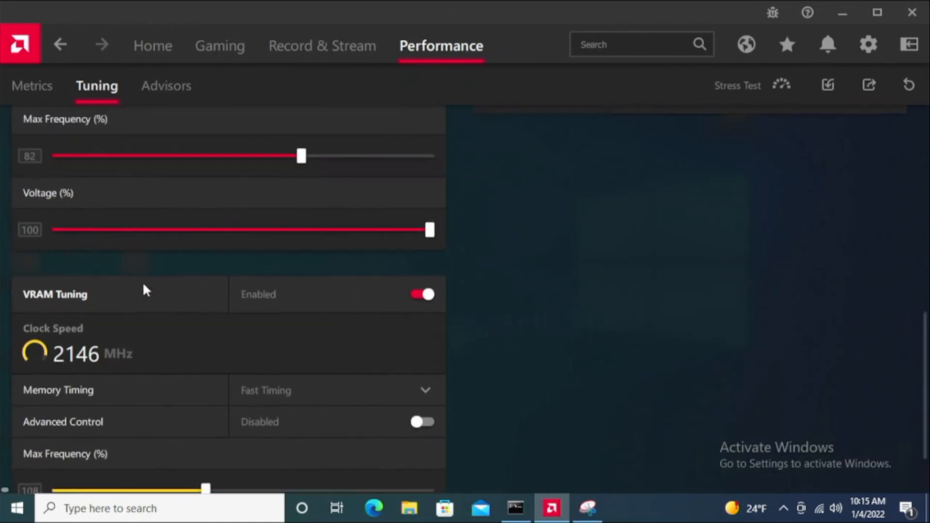
{"action": "scroll", "scroll_direction": "up", "scroll_amount": 3}
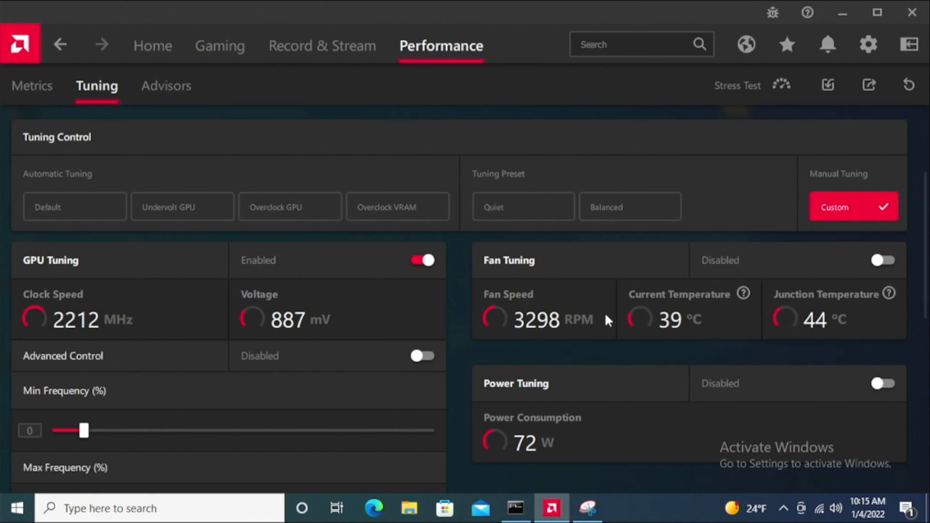
{"action": "mouse_move", "coordinate": [314, 255]}
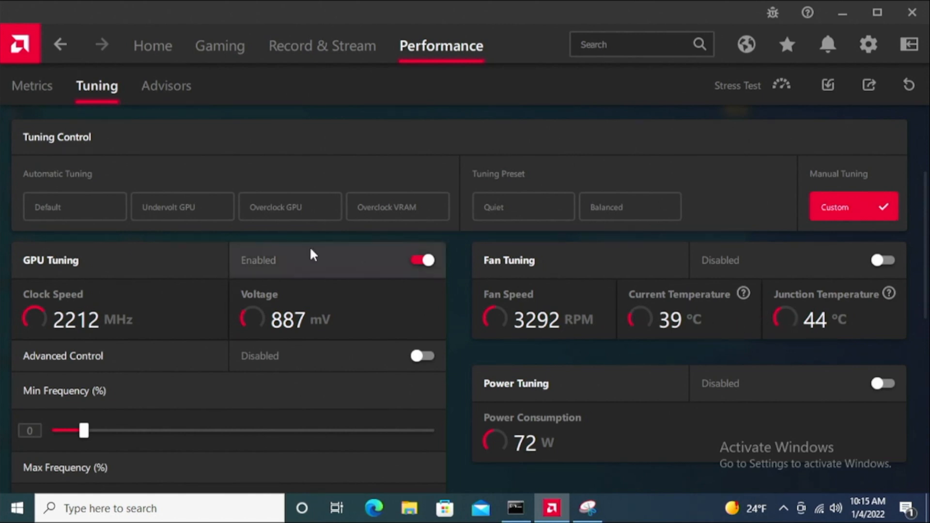
{"action": "scroll", "scroll_direction": "up", "scroll_amount": 3}
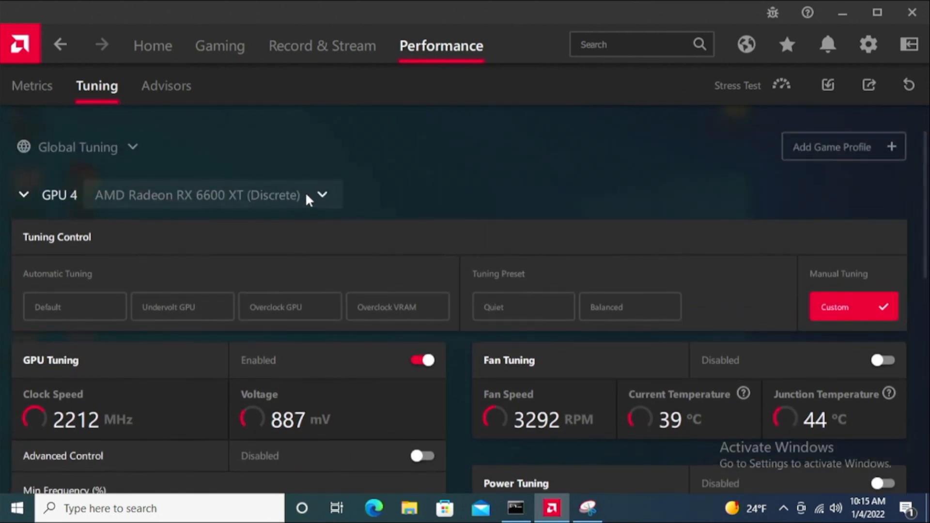
{"action": "mouse_move", "coordinate": [757, 425]}
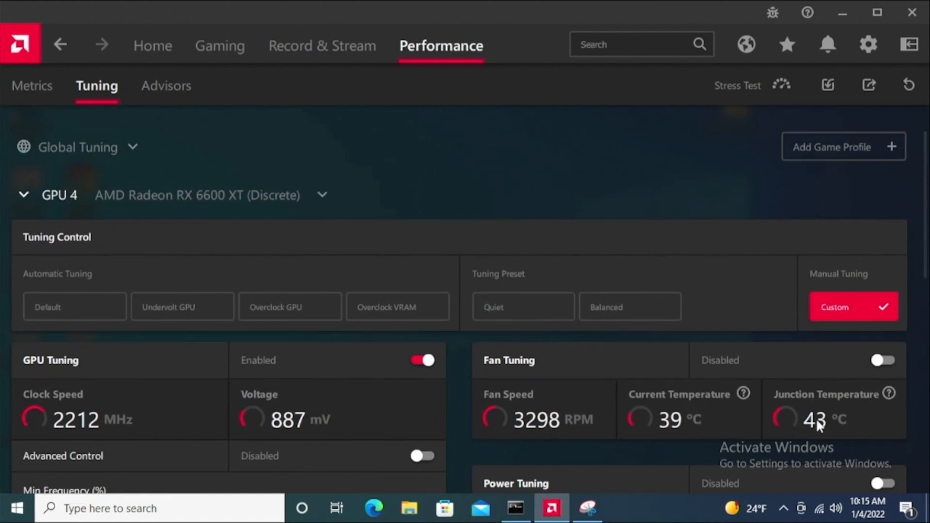
Select GPU 3 again, showing 2121 MHz, 912 mV, 55 °C and 1069 RPM.
{"action": "left_click", "coordinate": [322, 195]}
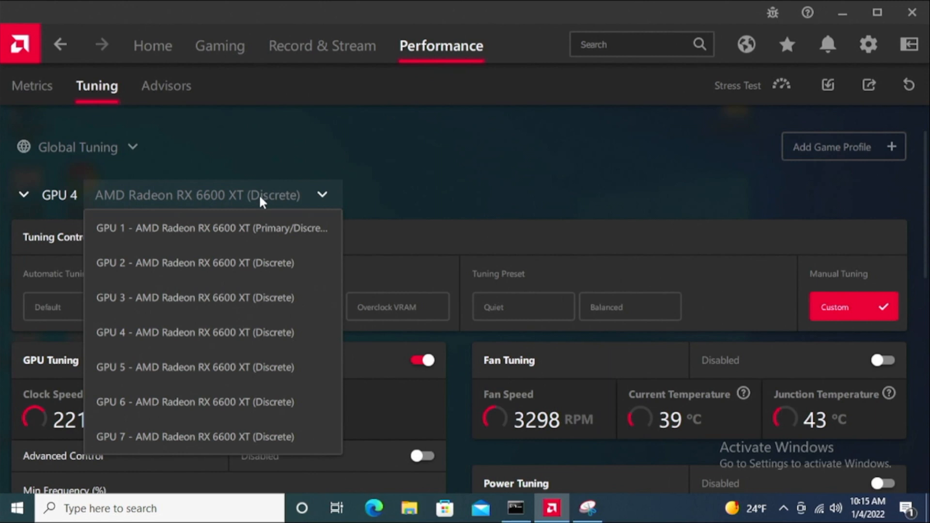
{"action": "left_click", "coordinate": [193, 298]}
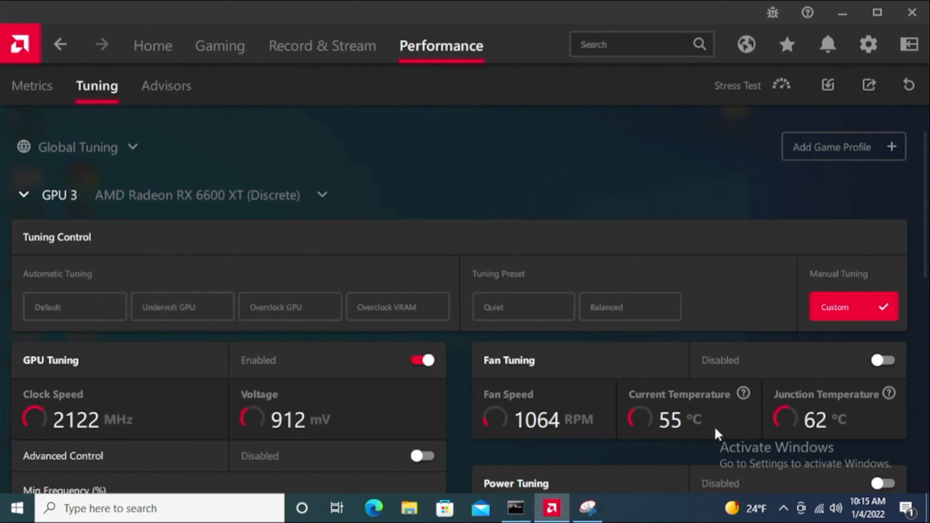
{"action": "mouse_move", "coordinate": [665, 422]}
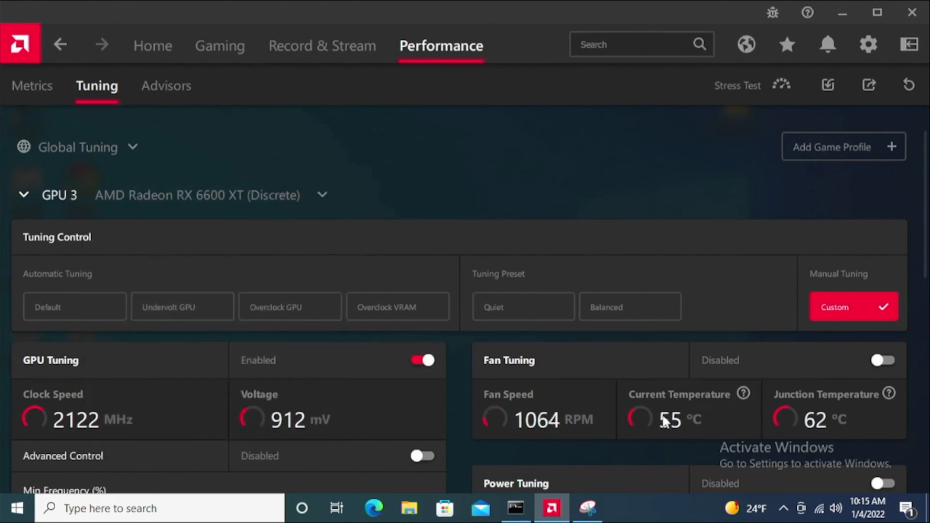
{"action": "scroll", "scroll_direction": "up", "scroll_amount": 3}
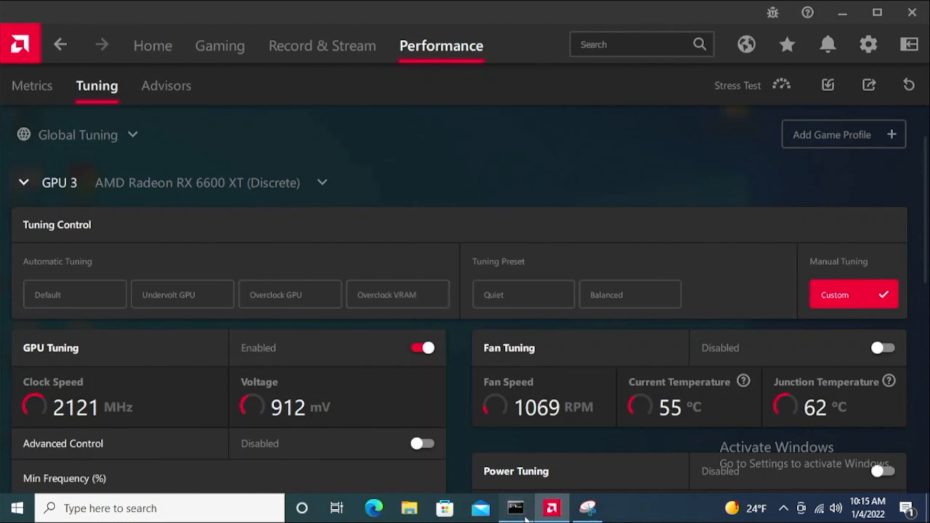
Bring the miner console forward showing about 220.5 MH/s and 7,703 accepted shares.
{"action": "left_click", "coordinate": [513, 509]}
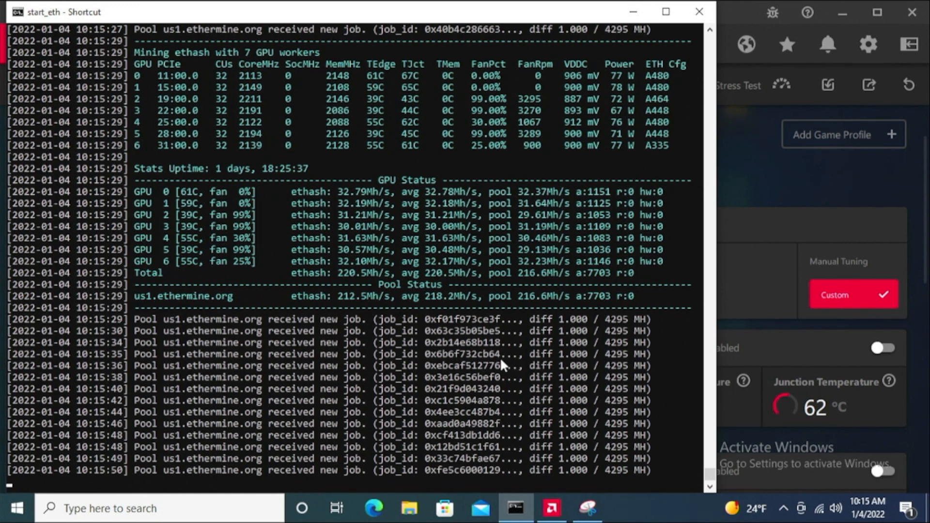
{"action": "scroll", "scroll_direction": "down", "scroll_amount": 3}
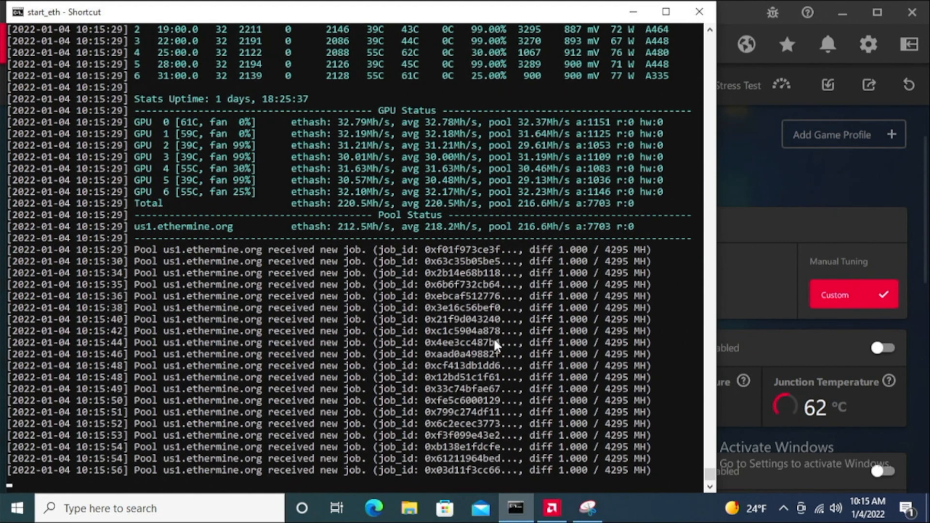
{"action": "scroll", "scroll_direction": "down", "scroll_amount": 3}
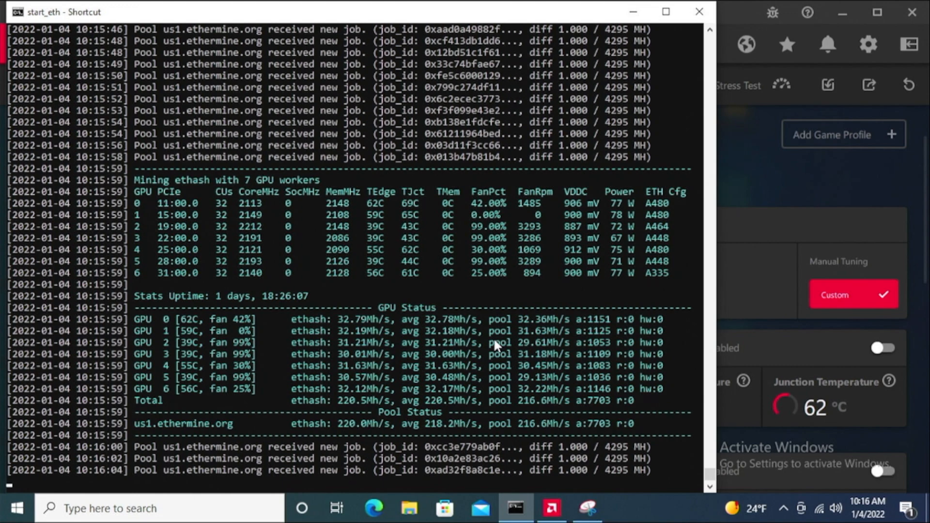
{"action": "scroll", "scroll_direction": "down", "scroll_amount": 3}
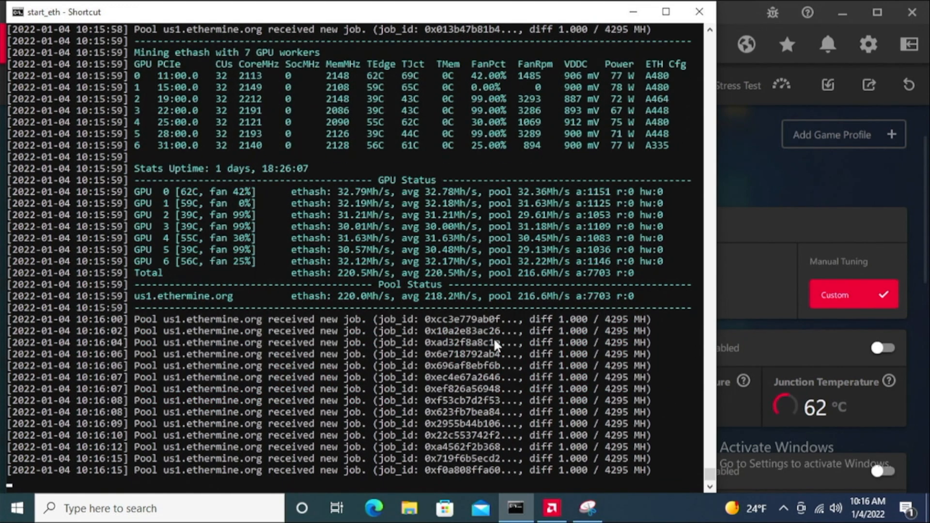